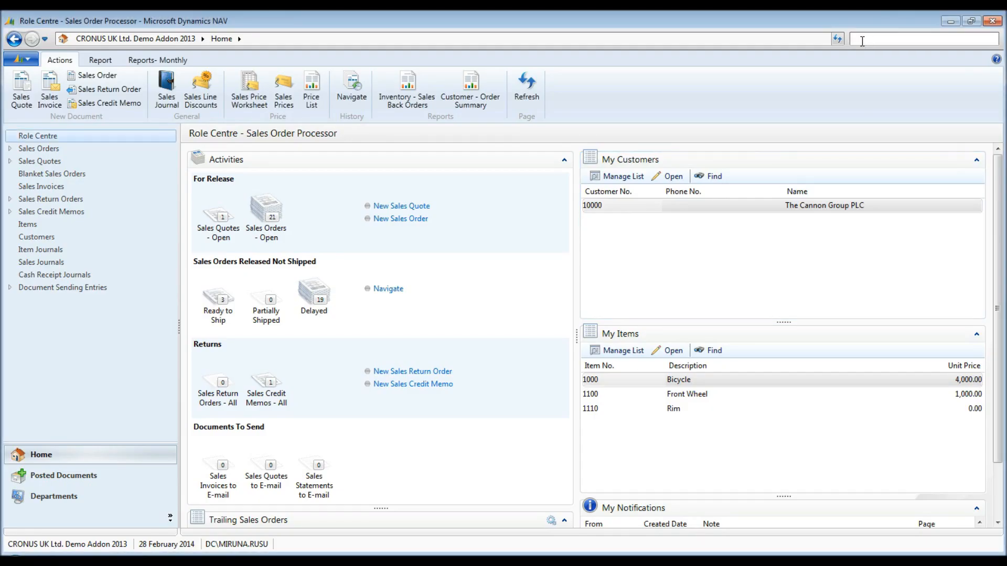
- Search for 'bank' and show the Bank Accounts list
{"action": "type", "text": "bank acc"}
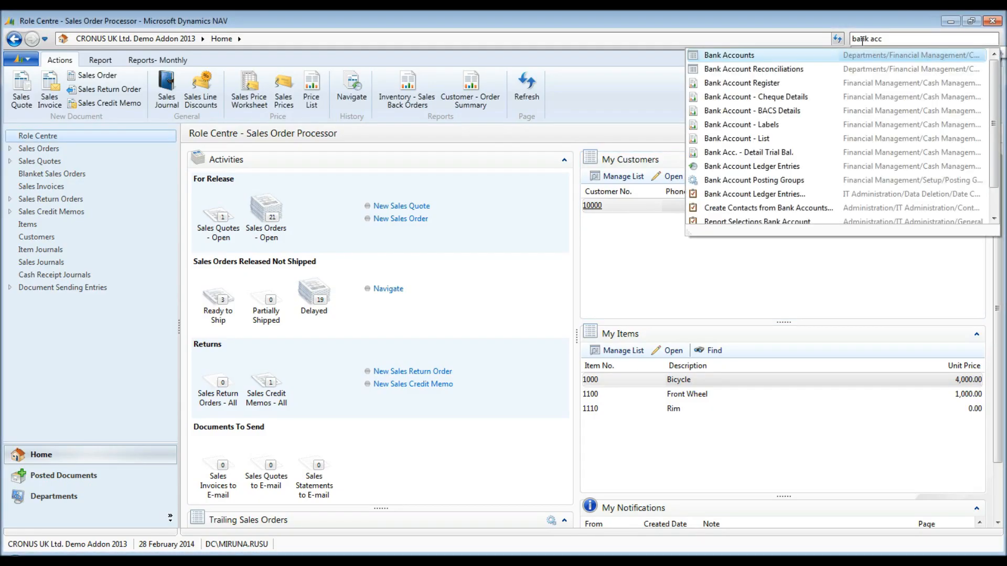
{"action": "left_click", "coordinate": [729, 54]}
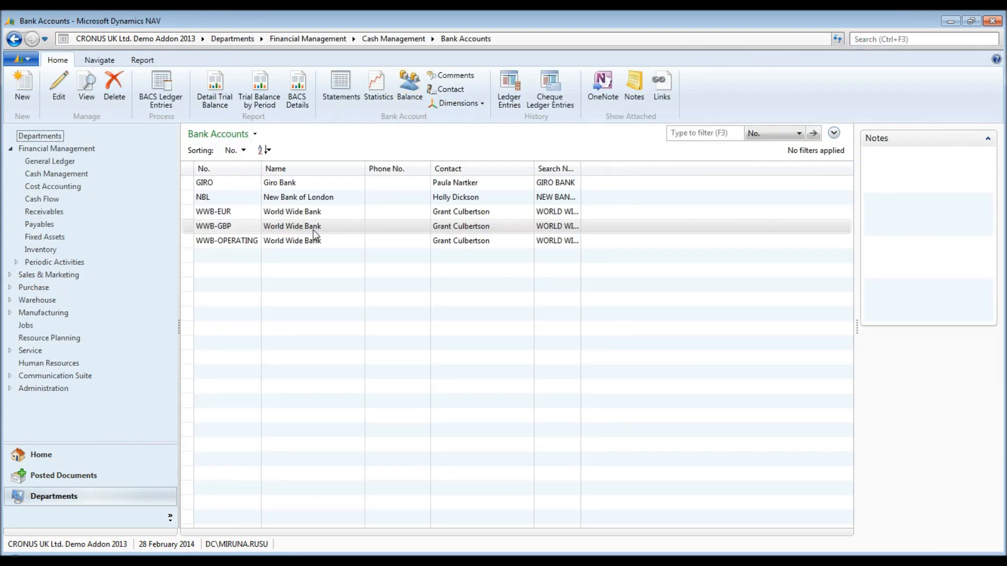
- On the WWB-GBP bank card, review the CODE1 auto reconcile method and confirm it
{"action": "double_click", "coordinate": [292, 226]}
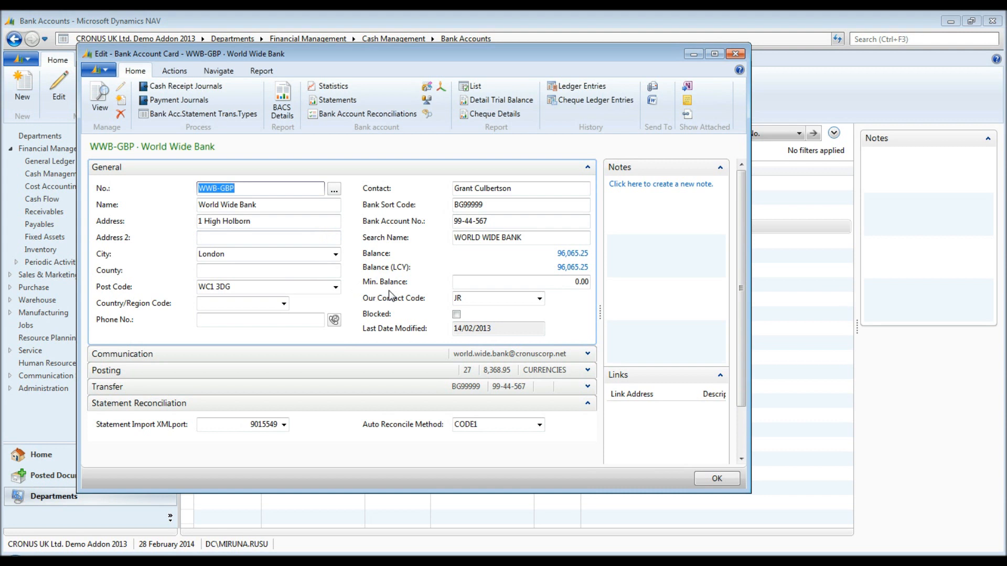
{"action": "mouse_move", "coordinate": [500, 324]}
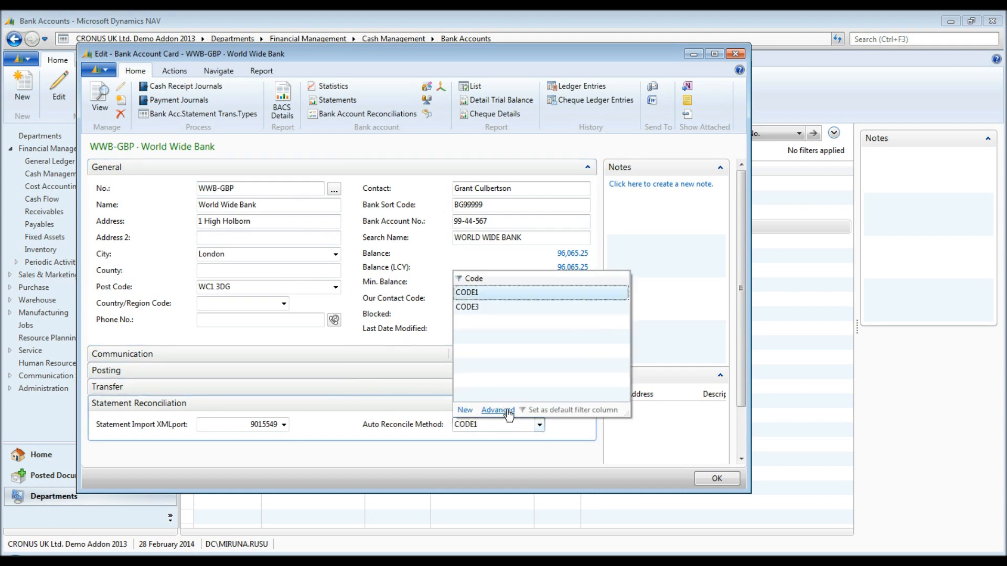
{"action": "left_click", "coordinate": [498, 410]}
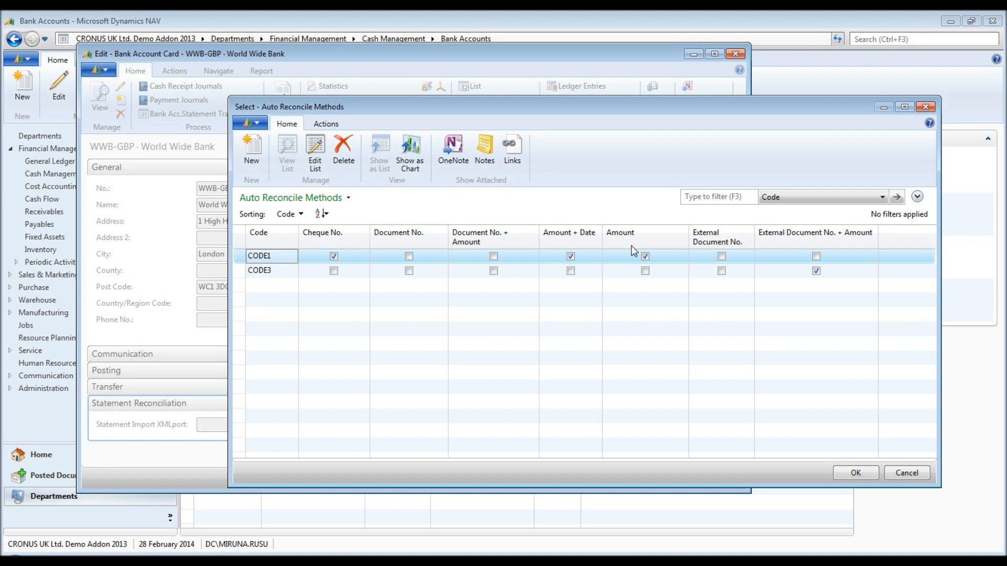
{"action": "left_click", "coordinate": [856, 473]}
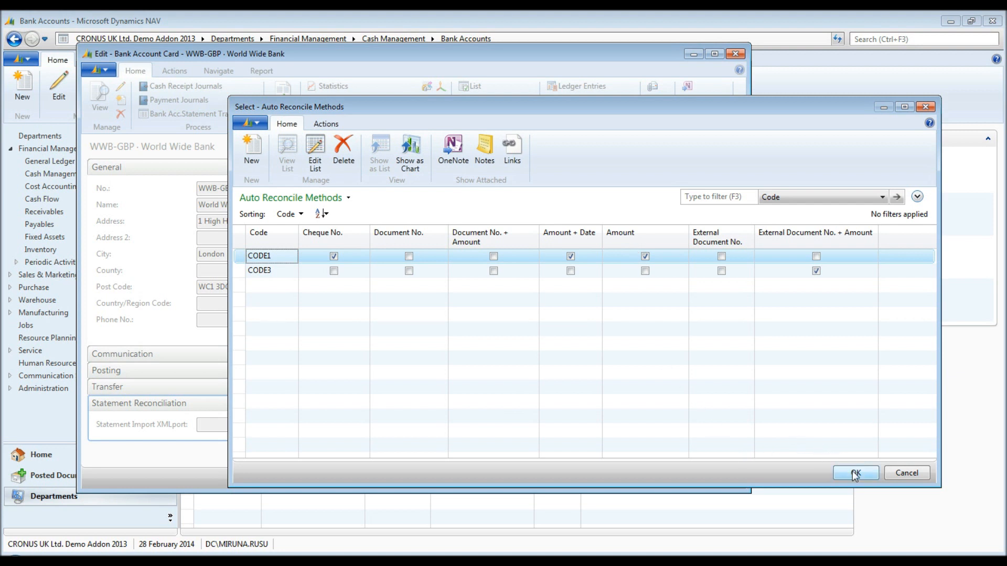
- Search for 'bank' and show the Bank Account Reconciliations list
{"action": "left_click", "coordinate": [854, 473]}
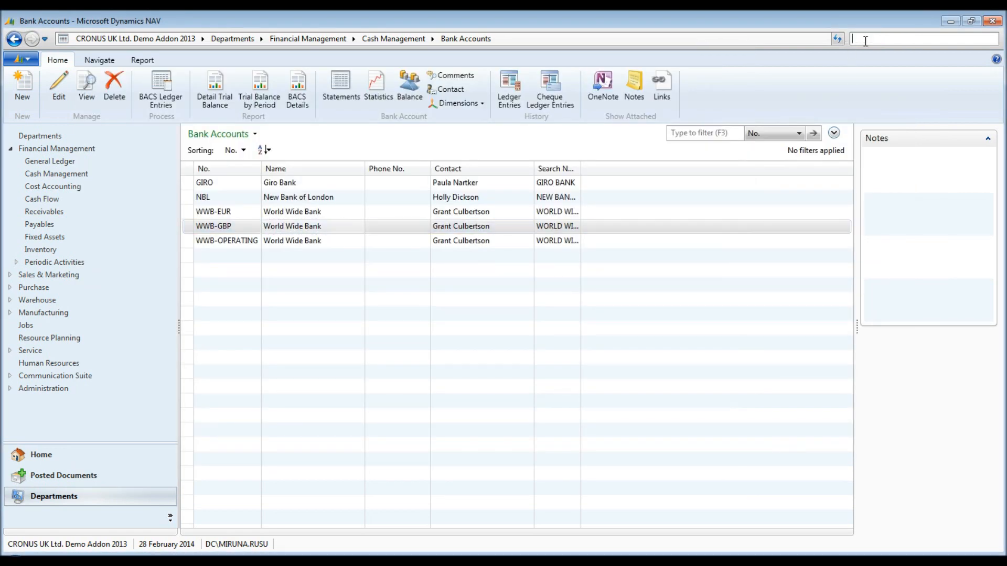
{"action": "type", "text": "bank rec"}
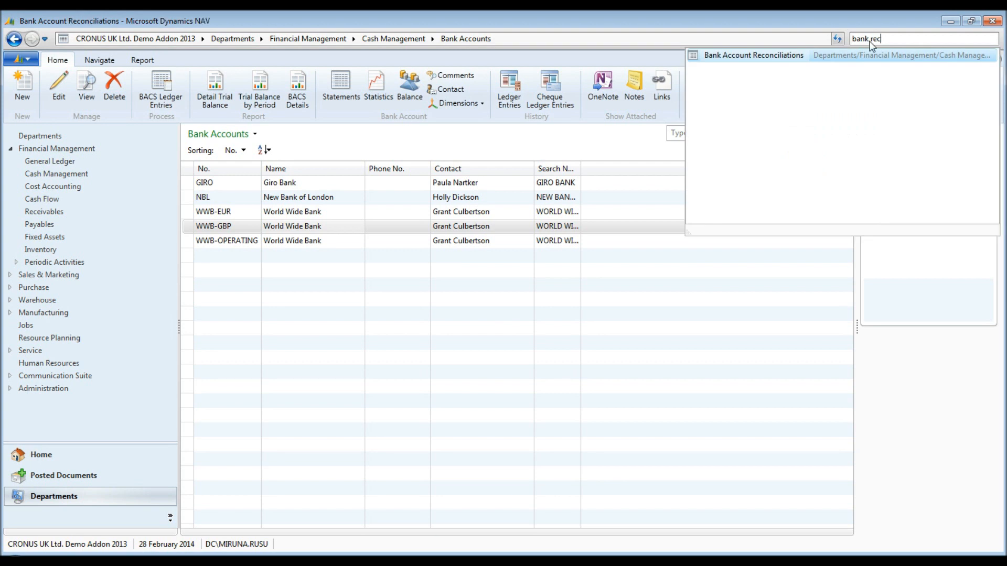
{"action": "left_click", "coordinate": [753, 55]}
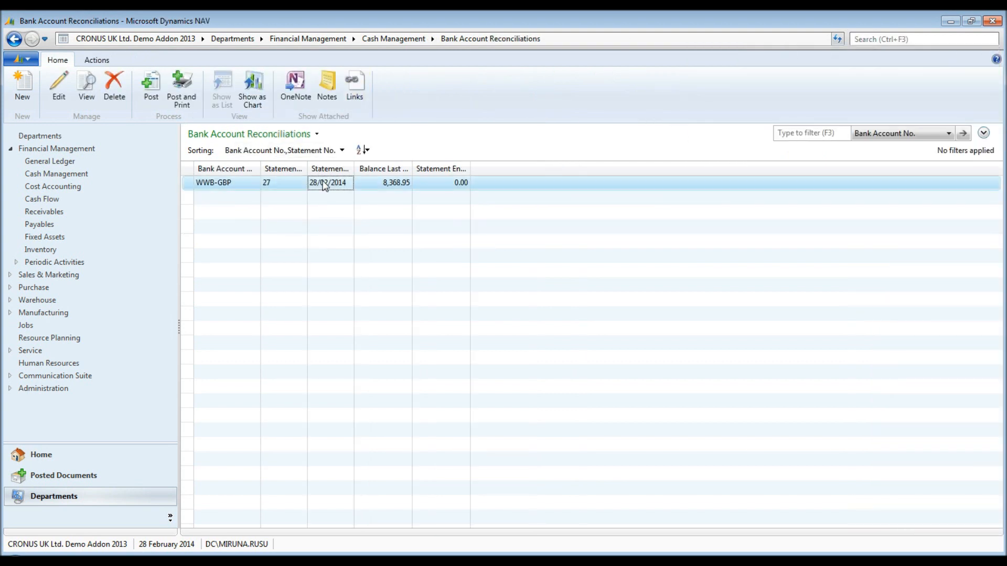
- In reconciliation WWB-GBP 27, enter a statement ending balance of 103,914.87
{"action": "double_click", "coordinate": [327, 182]}
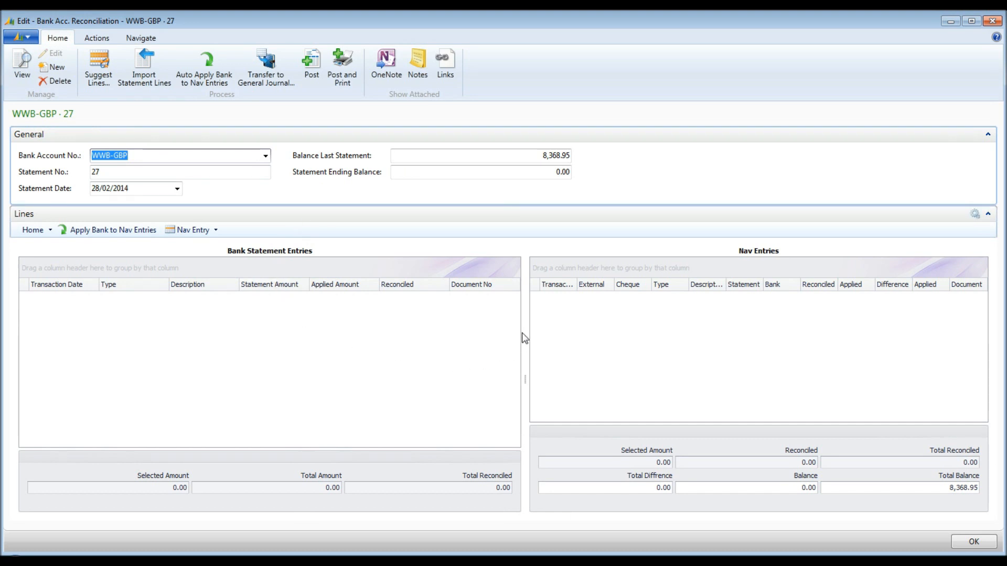
{"action": "mouse_move", "coordinate": [524, 338]}
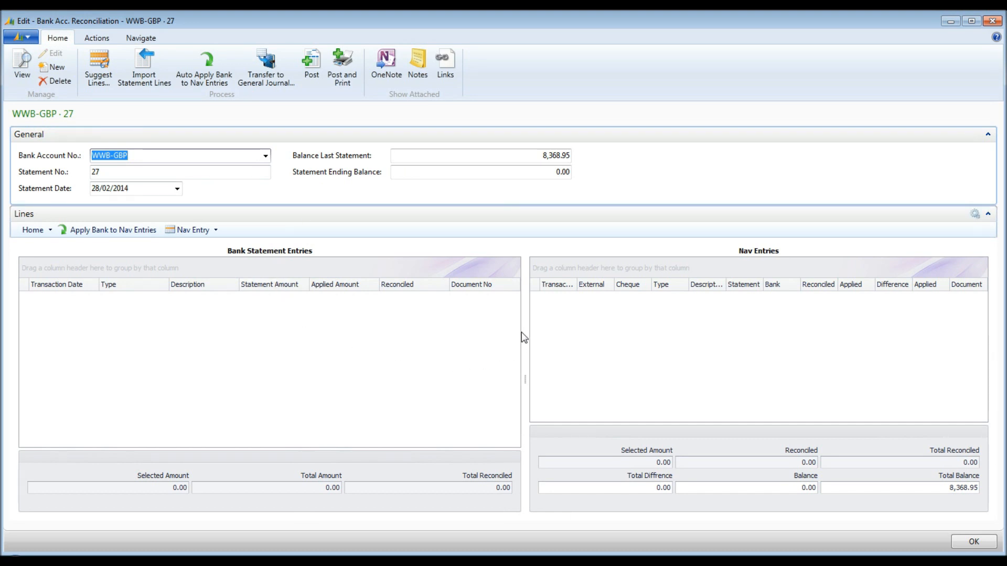
{"action": "mouse_move", "coordinate": [691, 304]}
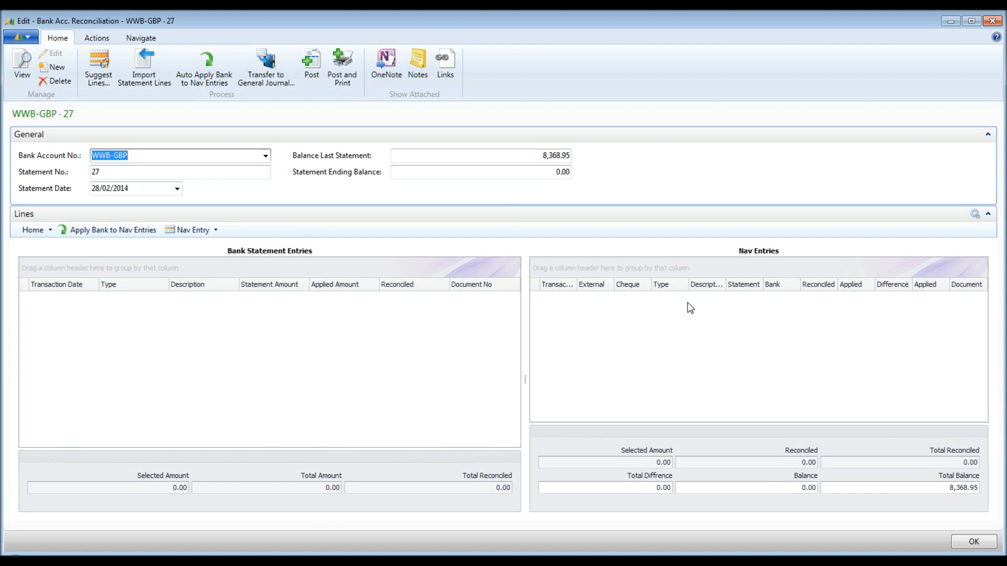
{"action": "mouse_move", "coordinate": [558, 191]}
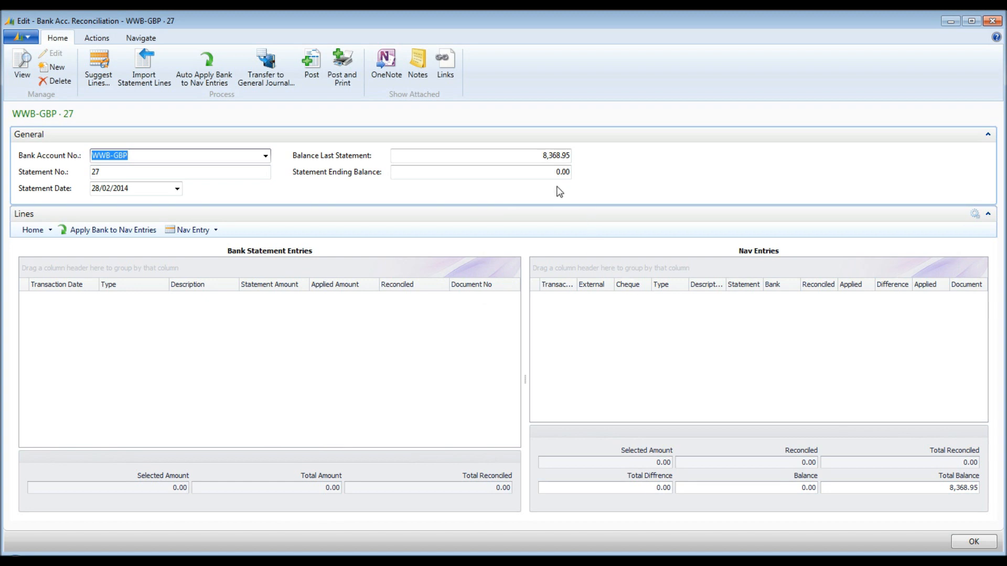
{"action": "left_click", "coordinate": [480, 171]}
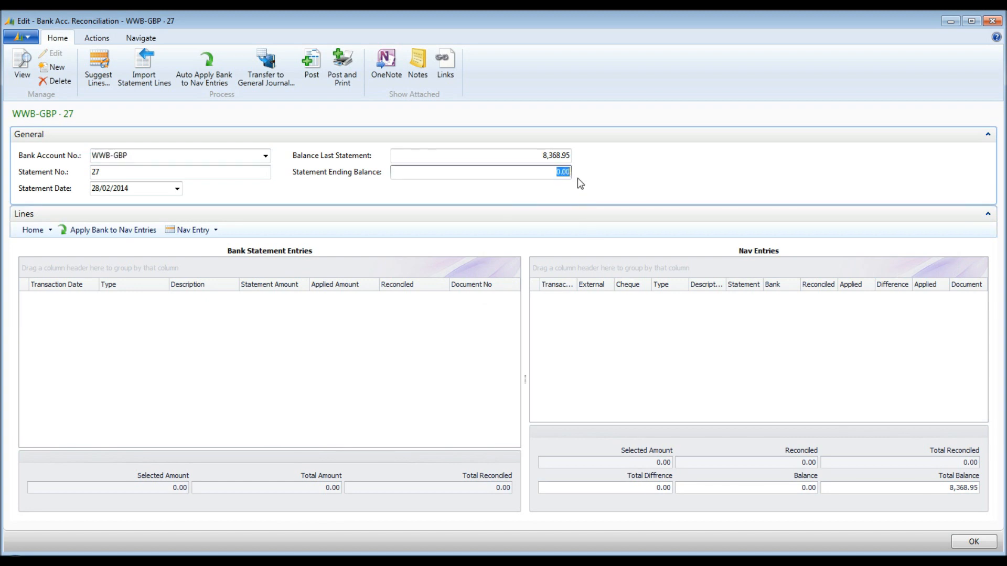
{"action": "type", "text": "1035"}
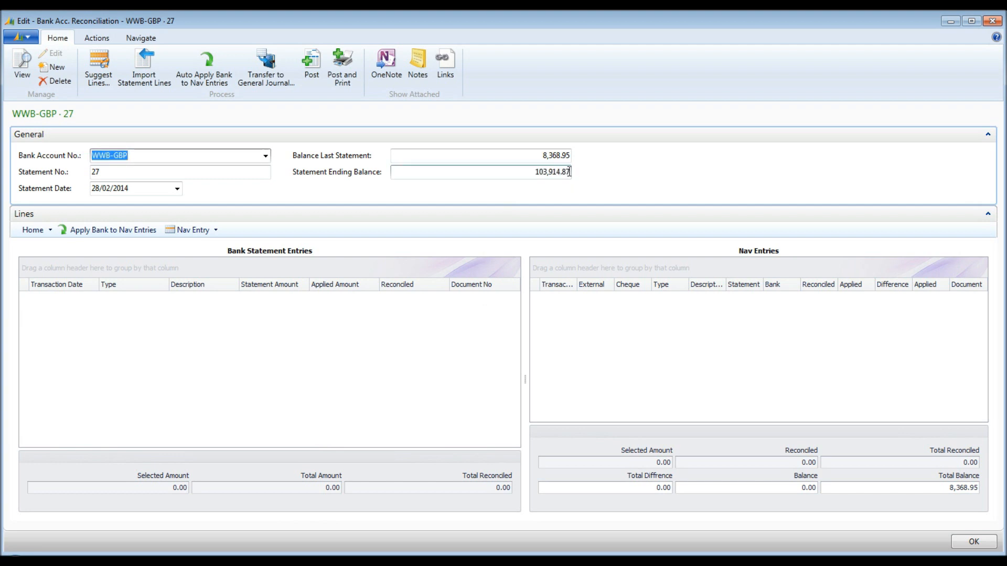
- Suggest Nav ledger entries through 28/02/2014 and begin importing statement lines
{"action": "left_click", "coordinate": [97, 68]}
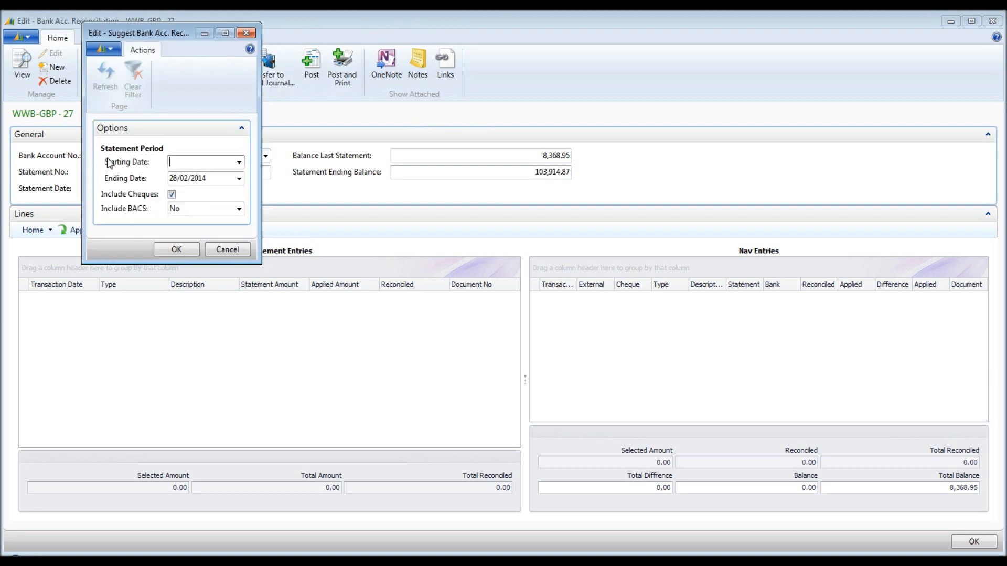
{"action": "left_click", "coordinate": [176, 249]}
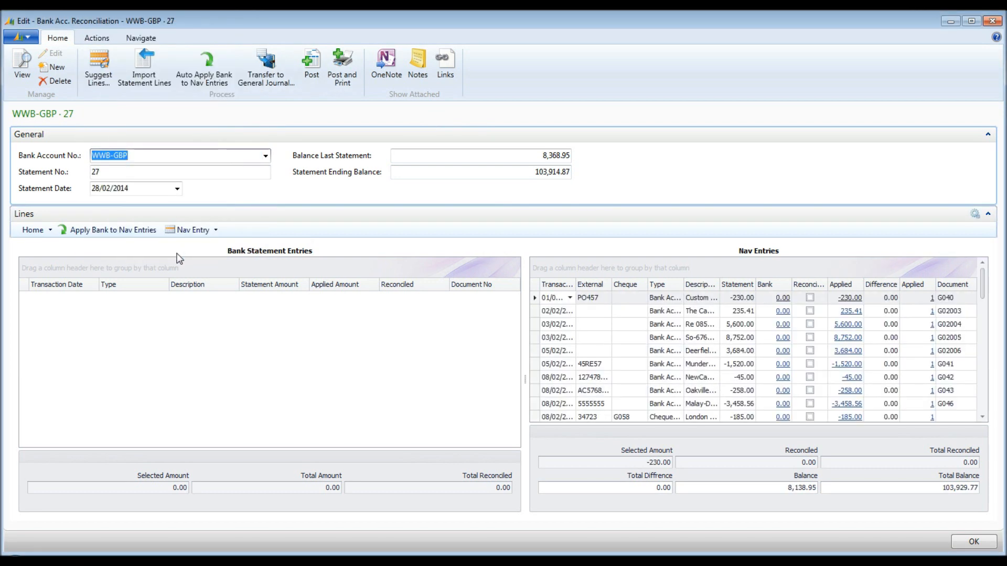
{"action": "left_click", "coordinate": [144, 66]}
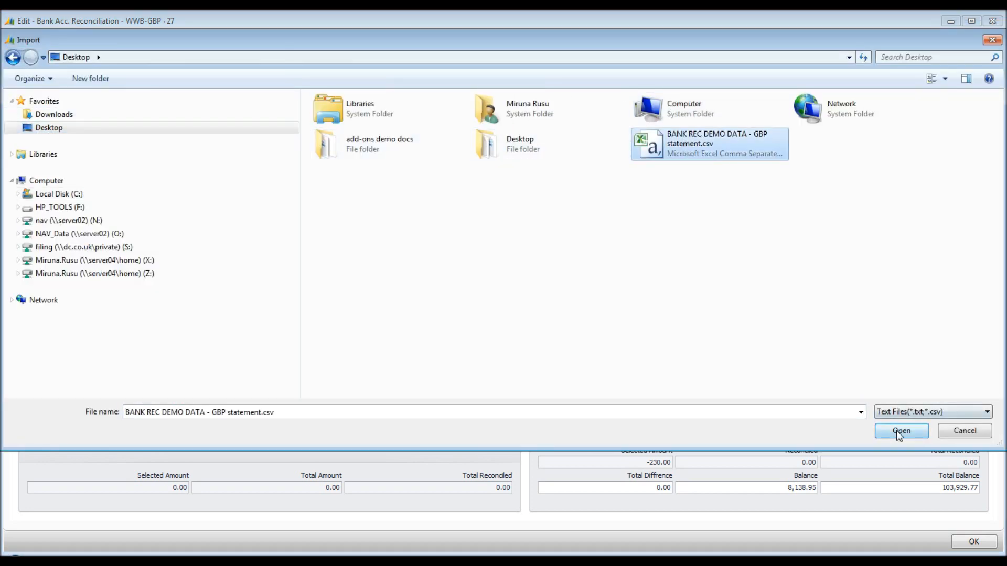
- Import the GBP statement CSV (total 95,545.92) and sort lines by transaction date
{"action": "left_click", "coordinate": [899, 430]}
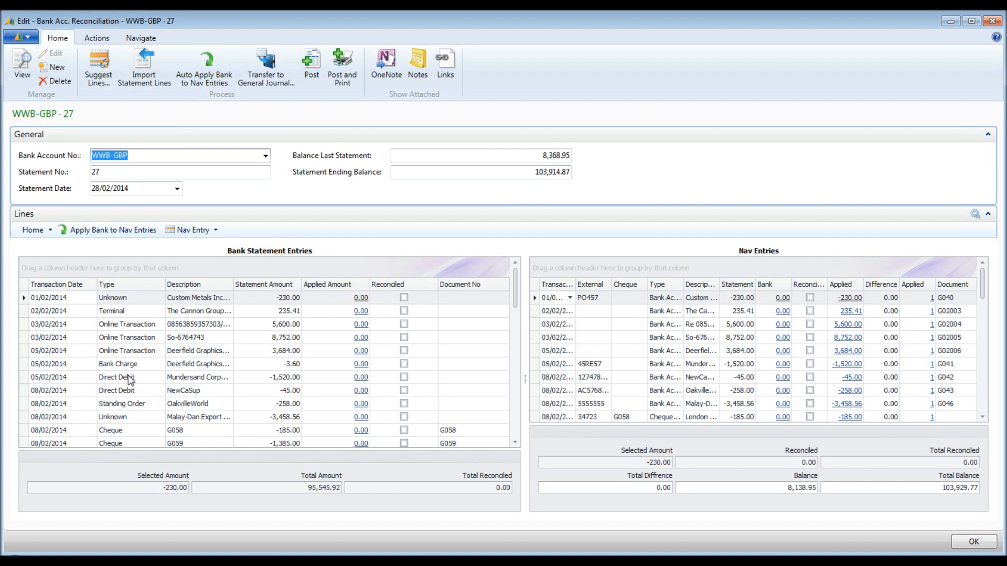
{"action": "left_click", "coordinate": [264, 285]}
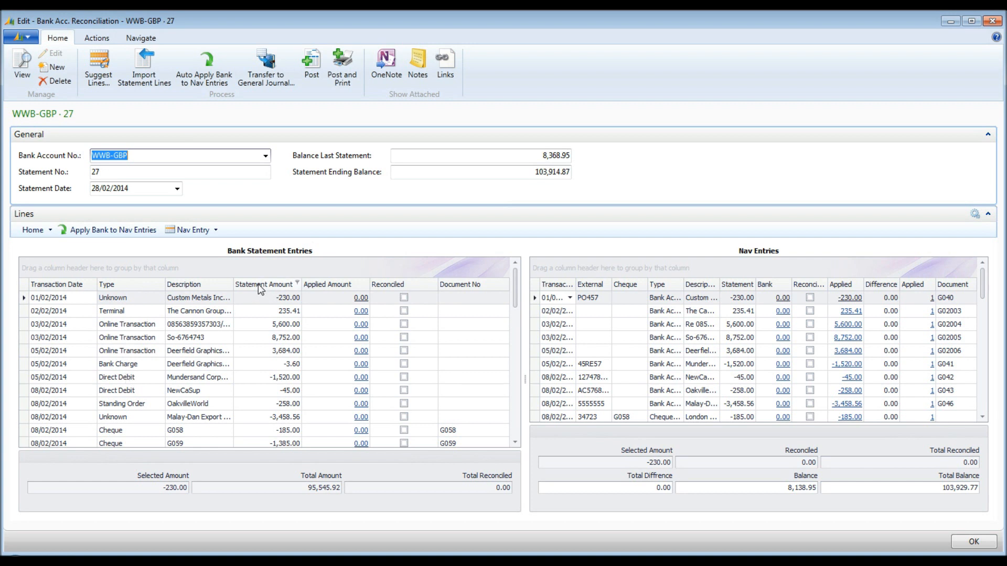
{"action": "left_click", "coordinate": [57, 284]}
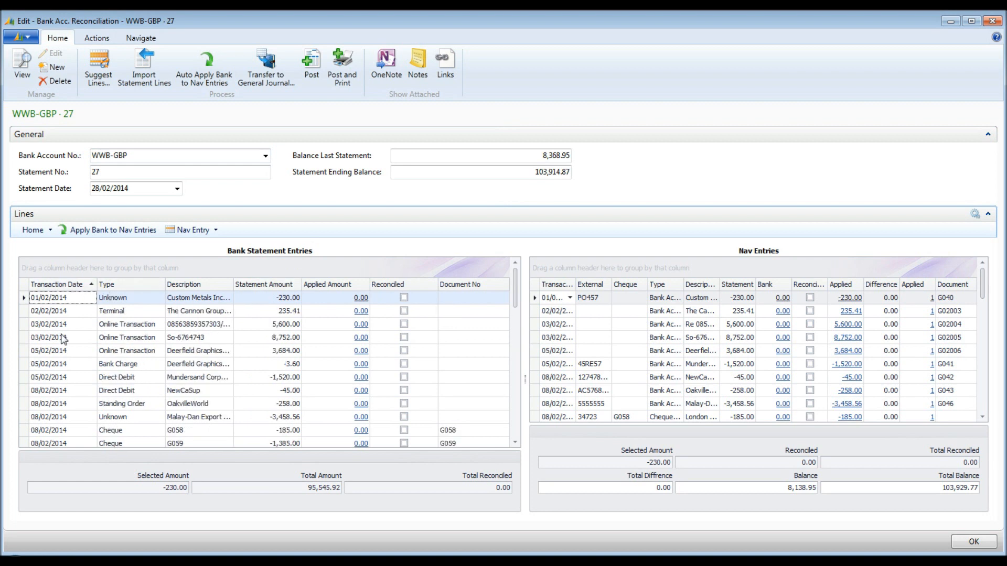
{"action": "mouse_move", "coordinate": [132, 284]}
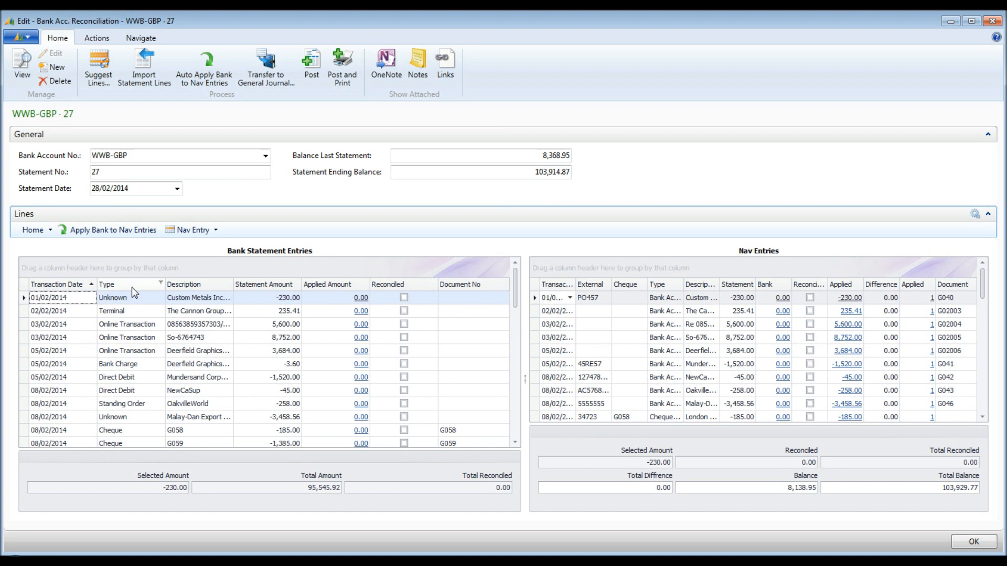
- Filter statement lines to Cheque type, then clear the filter to show all lines
{"action": "left_click", "coordinate": [159, 284]}
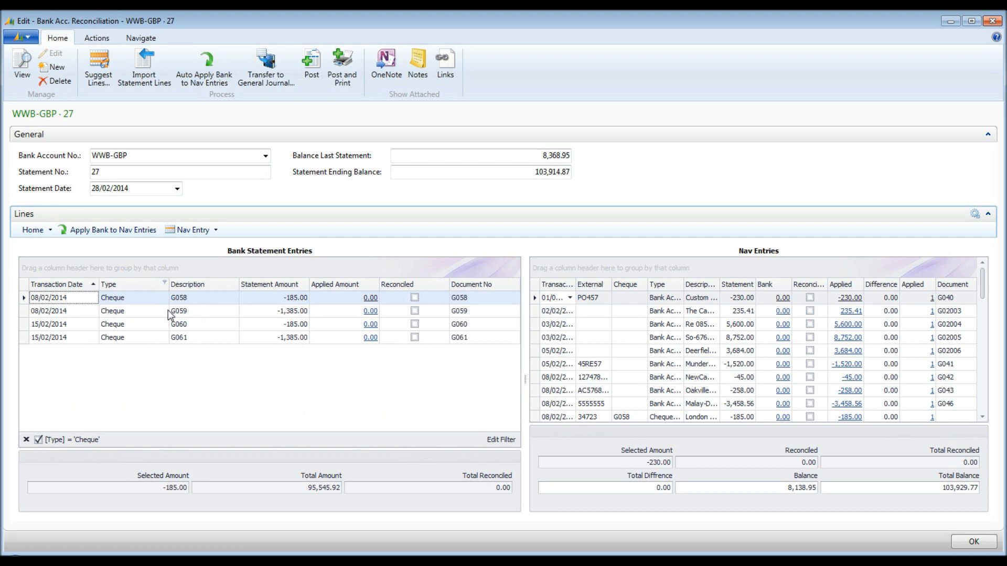
{"action": "left_click", "coordinate": [165, 285]}
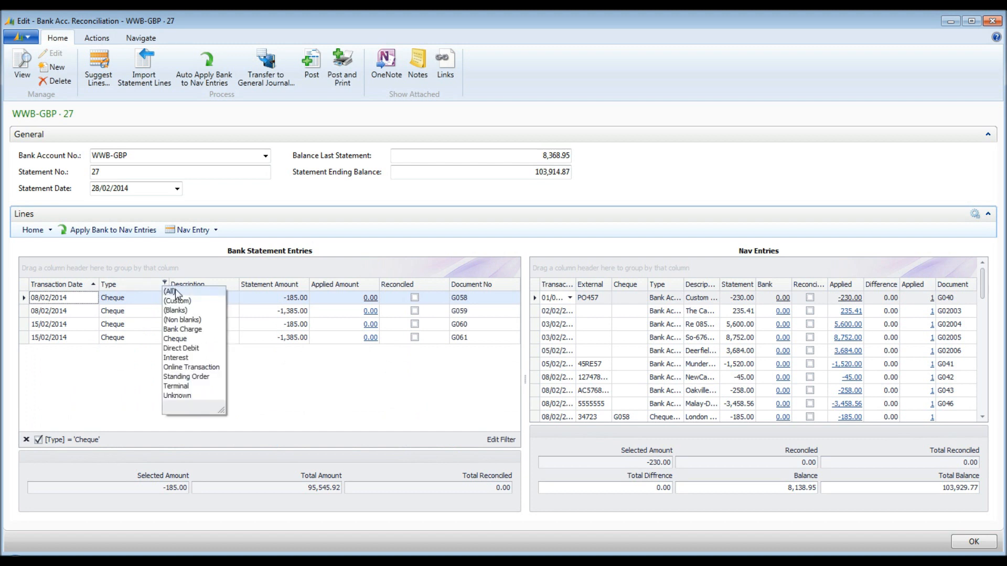
{"action": "left_click", "coordinate": [169, 290]}
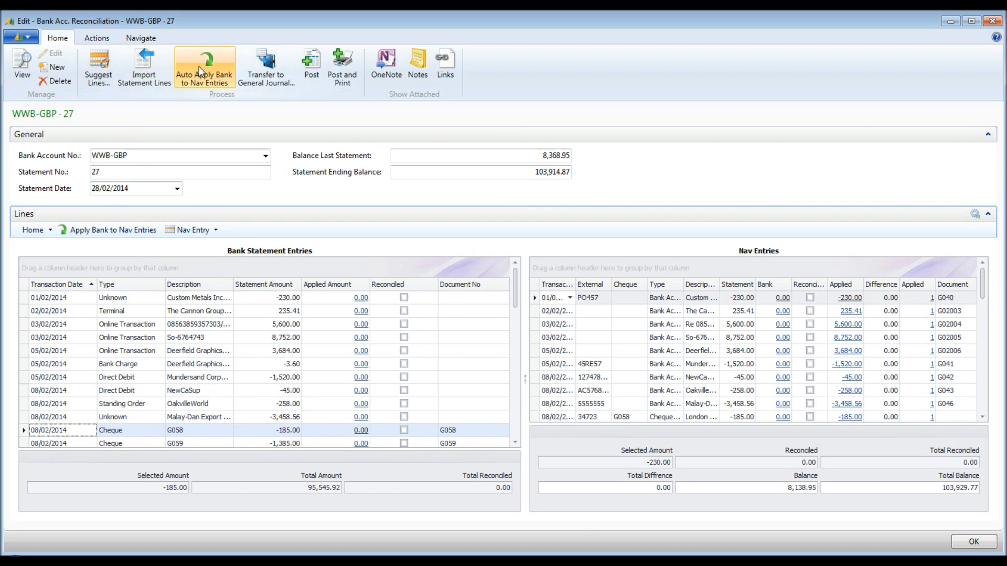
- Auto apply bank statement lines to Nav entries, reconciling 71,281.41
{"action": "left_click", "coordinate": [204, 67]}
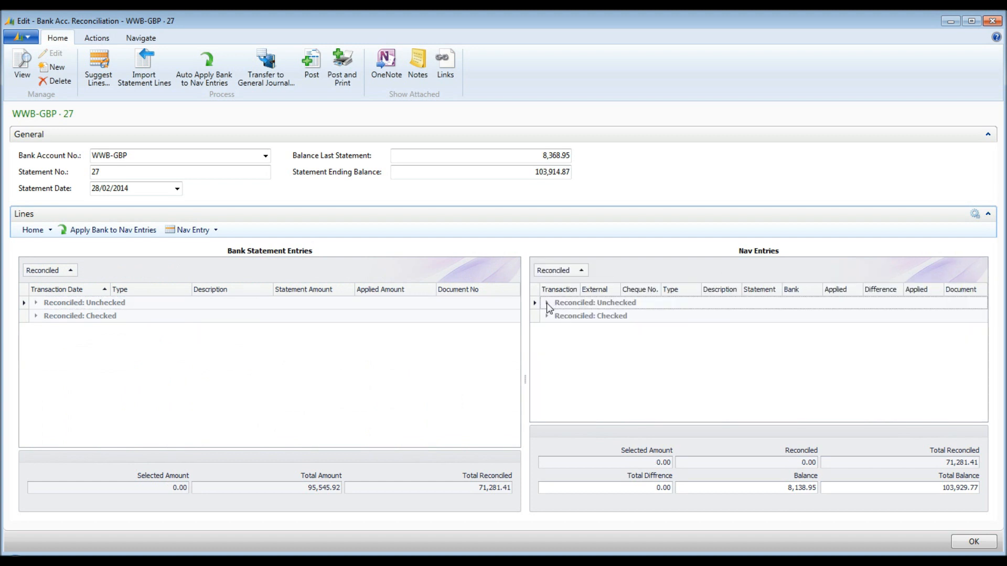
- Expand the unreconciled Nav entries and the Unknown and Online Transaction statement groups
{"action": "left_click", "coordinate": [37, 302]}
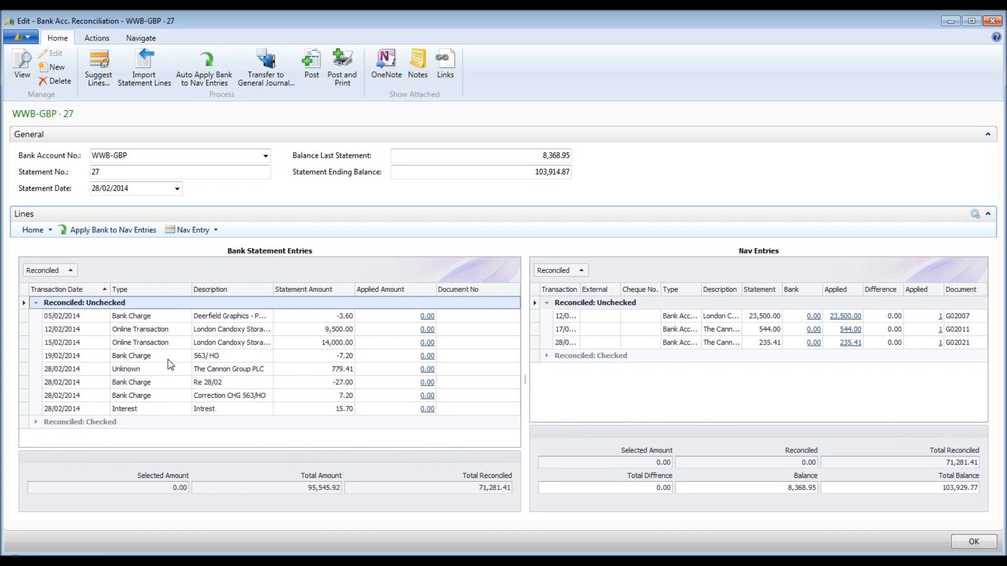
{"action": "mouse_move", "coordinate": [171, 366]}
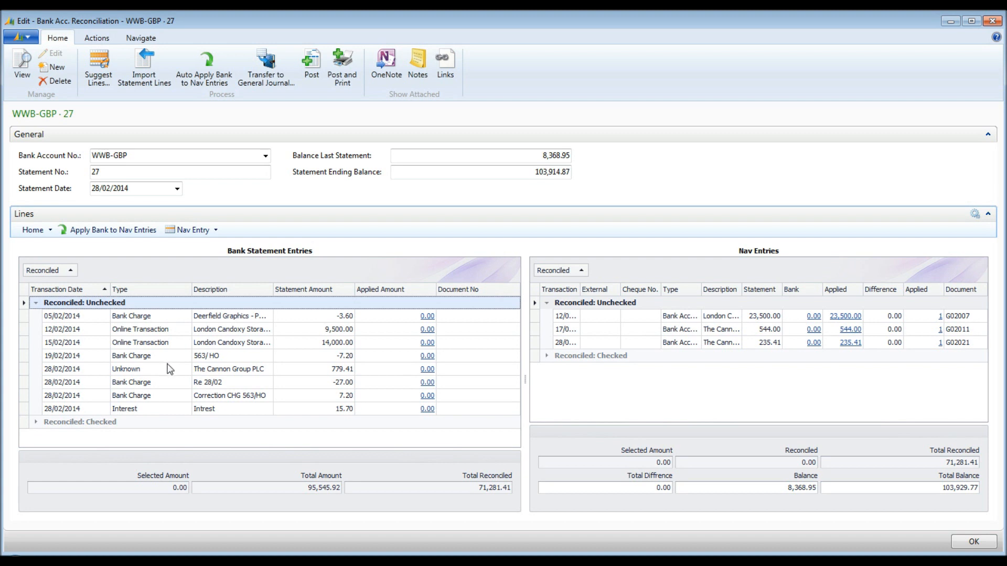
{"action": "mouse_move", "coordinate": [171, 371]}
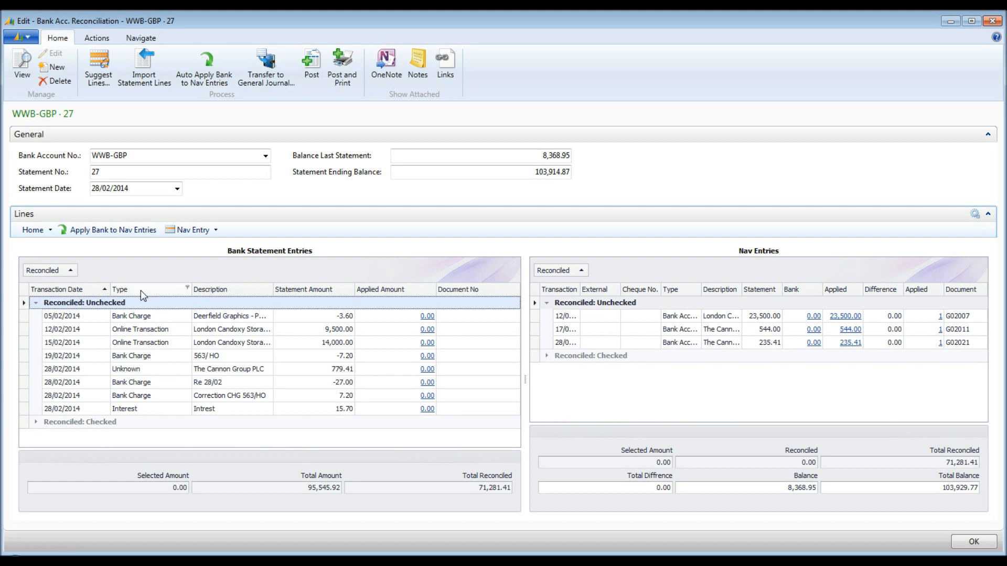
{"action": "left_click", "coordinate": [118, 290]}
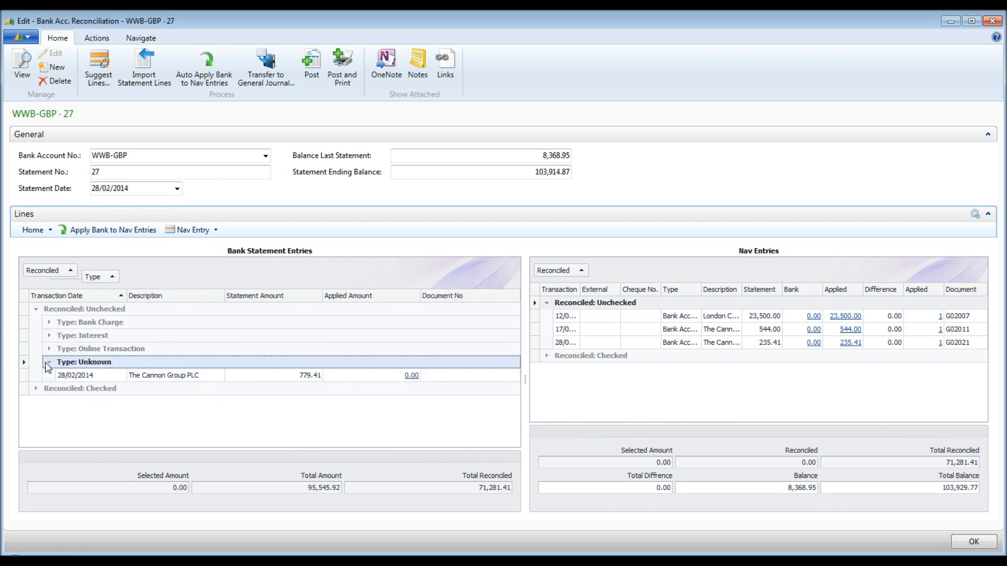
{"action": "left_click", "coordinate": [49, 336]}
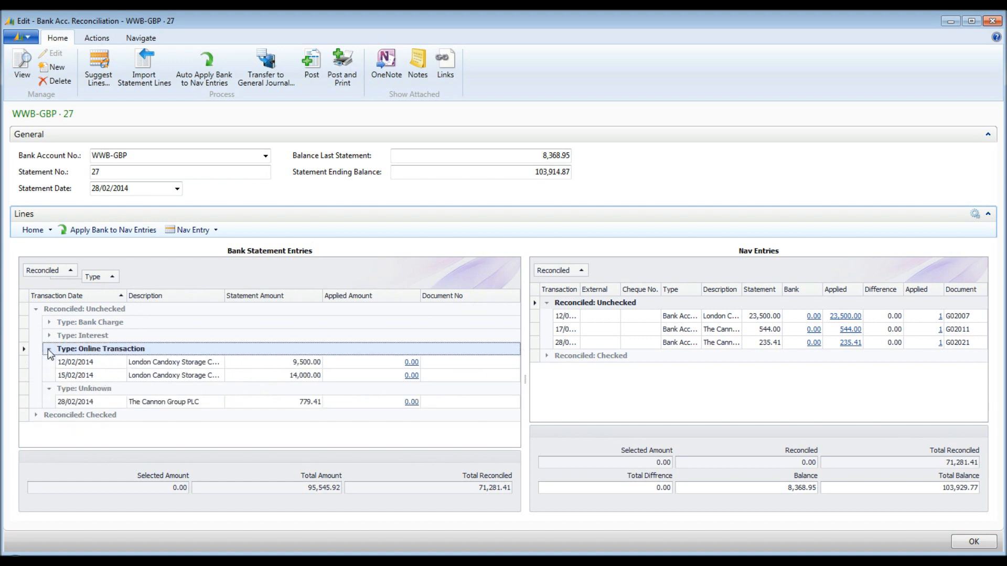
{"action": "mouse_move", "coordinate": [51, 358]}
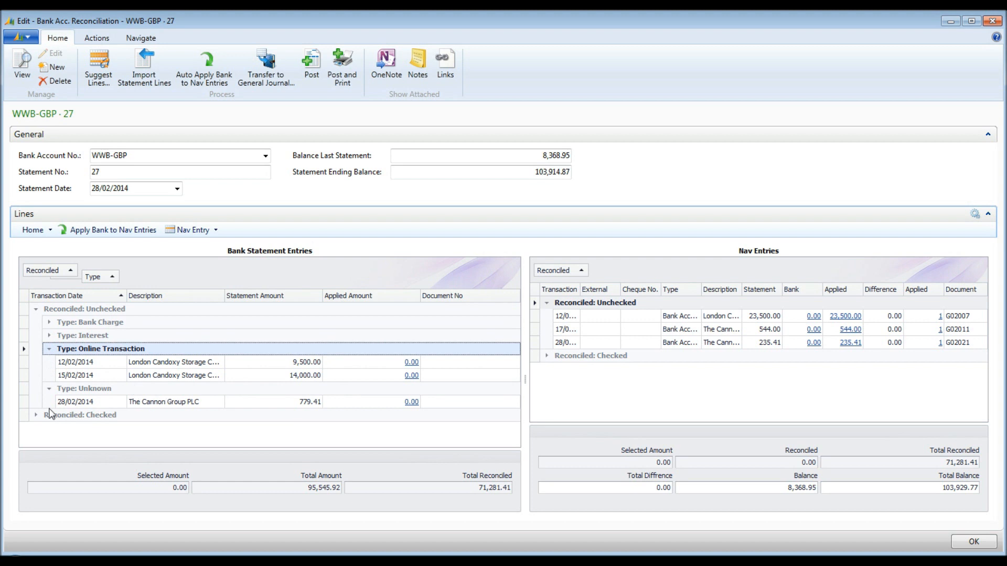
- Match The Cannon Group payment and the two online transactions to the 23,500.00 ledger entry
{"action": "left_click", "coordinate": [173, 402]}
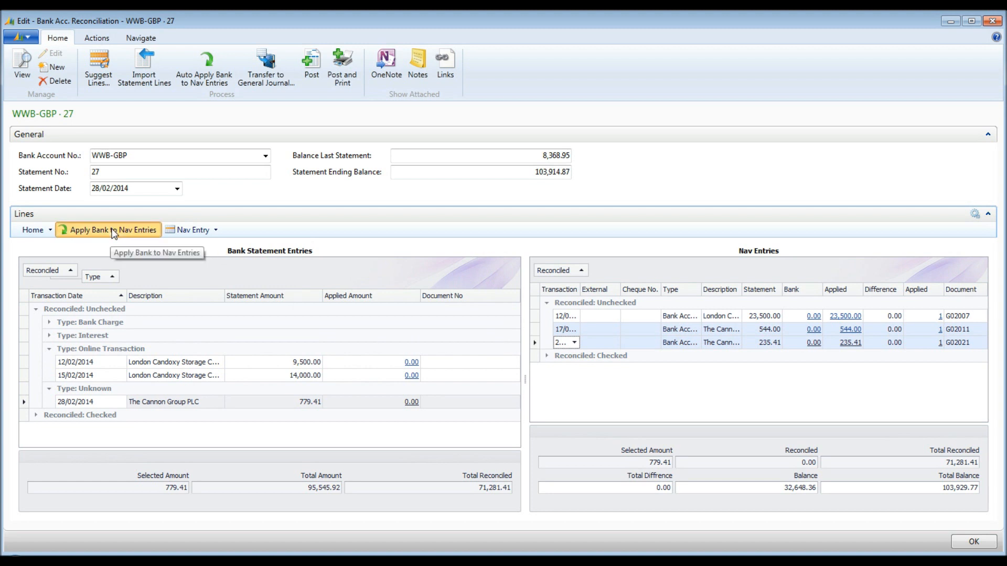
{"action": "left_click", "coordinate": [113, 230]}
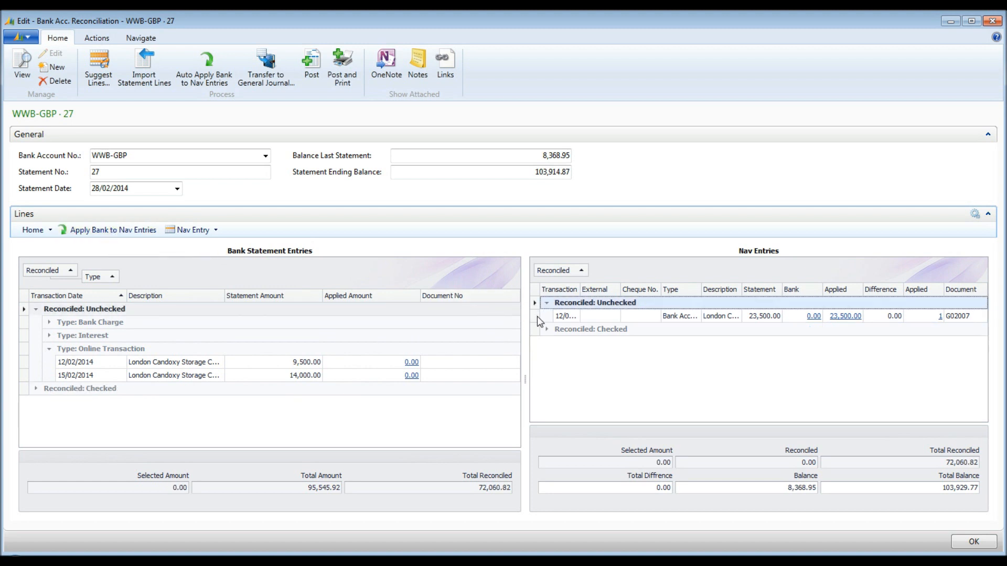
{"action": "left_click", "coordinate": [173, 375]}
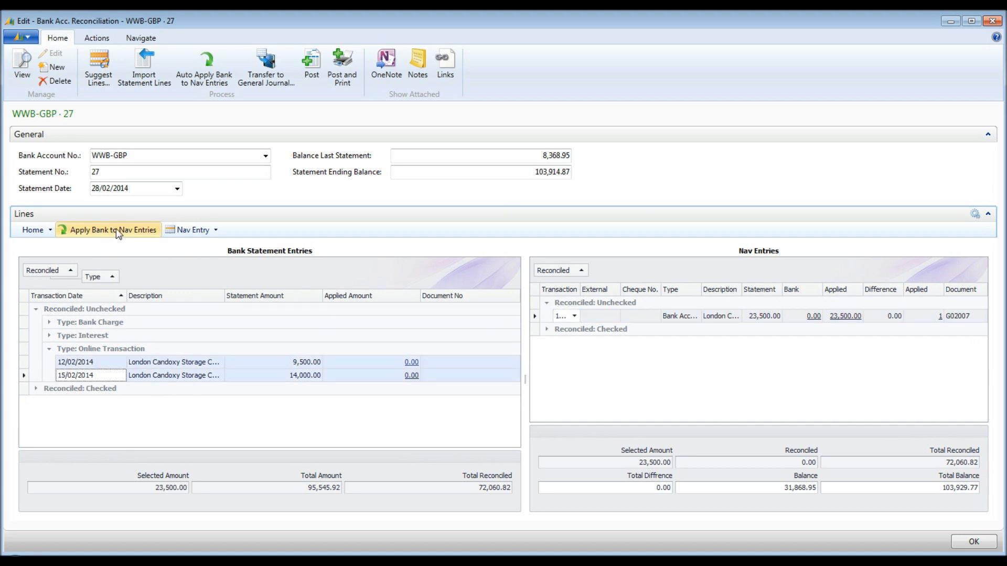
{"action": "left_click", "coordinate": [113, 230]}
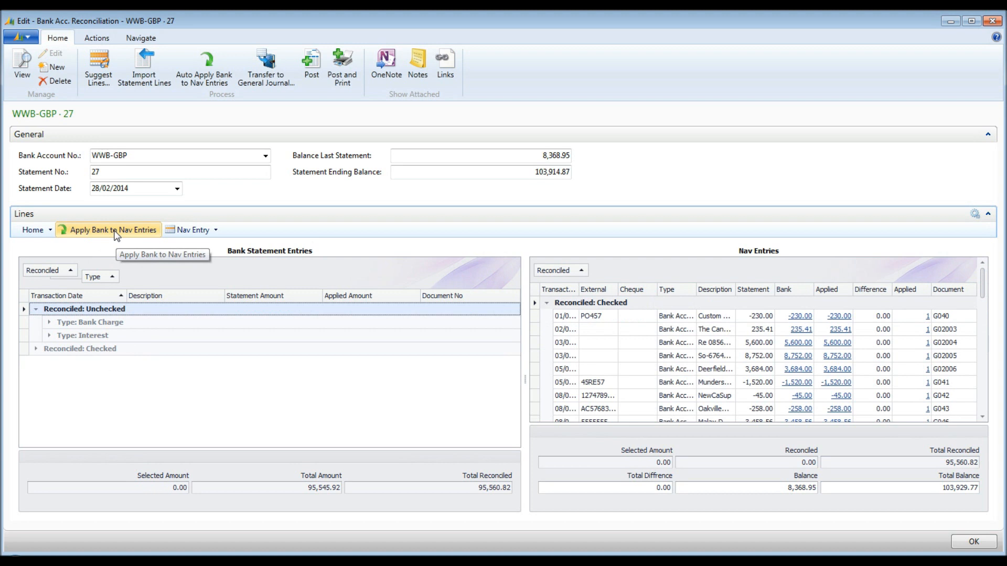
{"action": "mouse_move", "coordinate": [635, 240]}
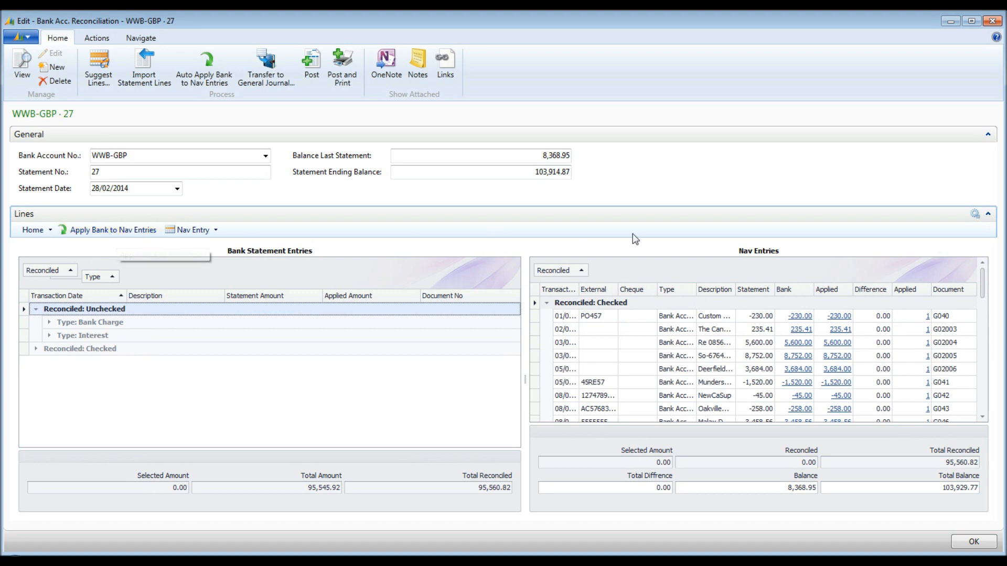
{"action": "mouse_move", "coordinate": [711, 347]}
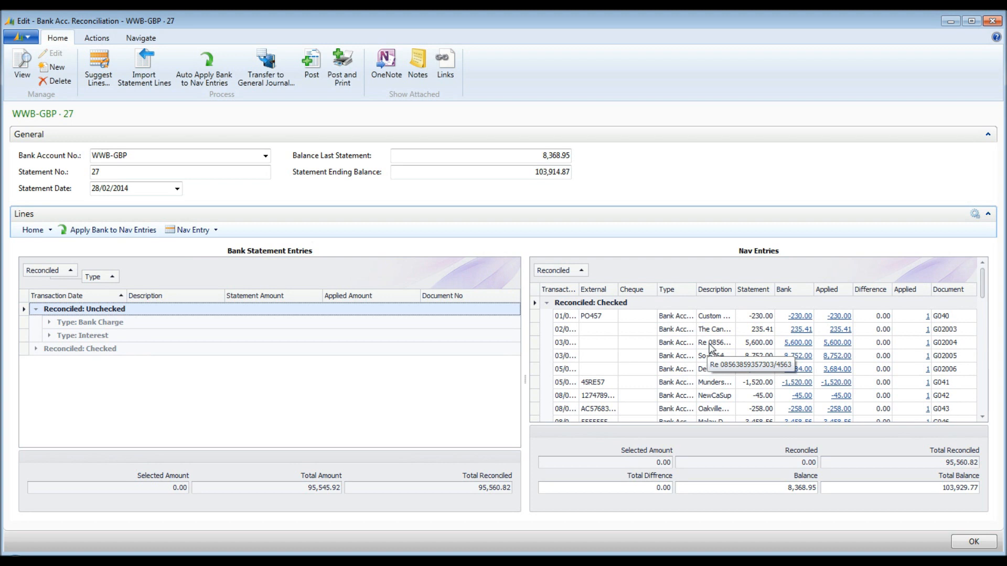
{"action": "mouse_move", "coordinate": [34, 361]}
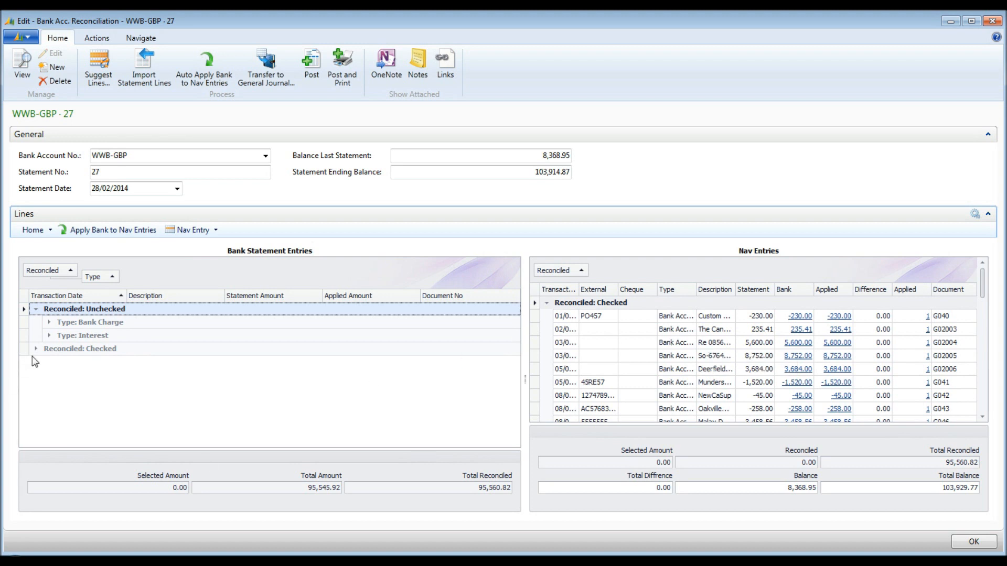
- Transfer the bank charge and interest lines to the GENERAL / BANK REC journal and close the card
{"action": "left_click", "coordinate": [49, 322]}
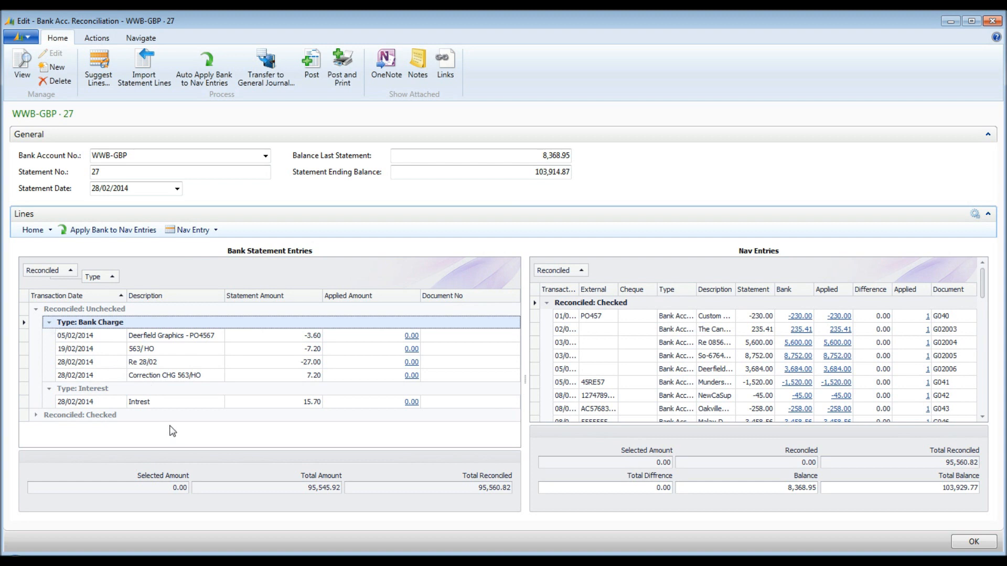
{"action": "mouse_move", "coordinate": [174, 431]}
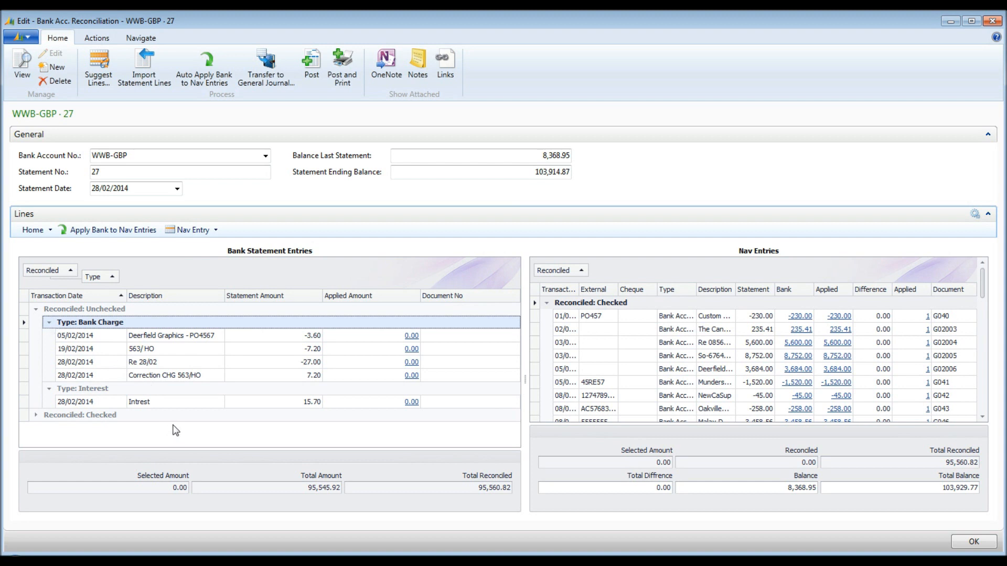
{"action": "left_click", "coordinate": [264, 67]}
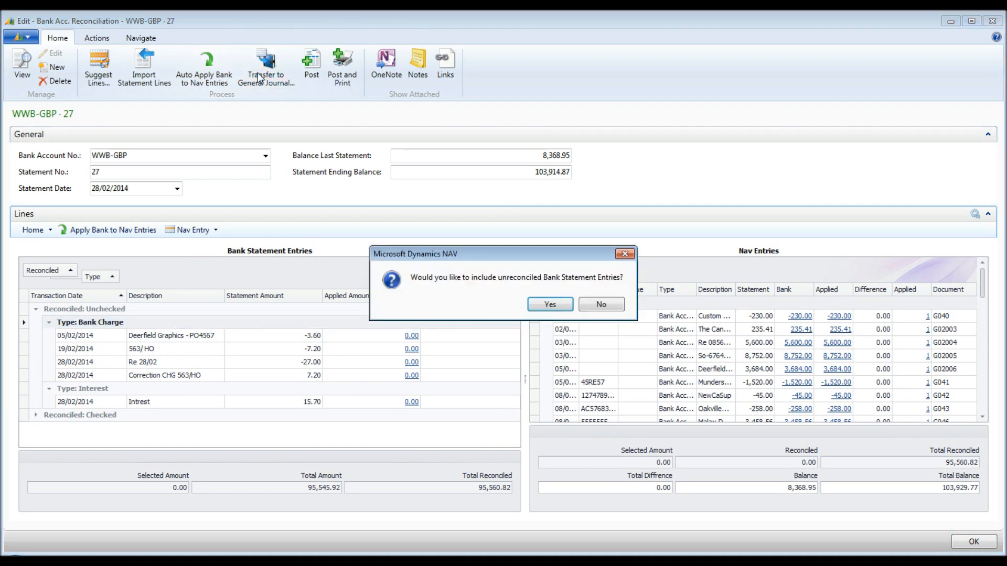
{"action": "left_click", "coordinate": [549, 304]}
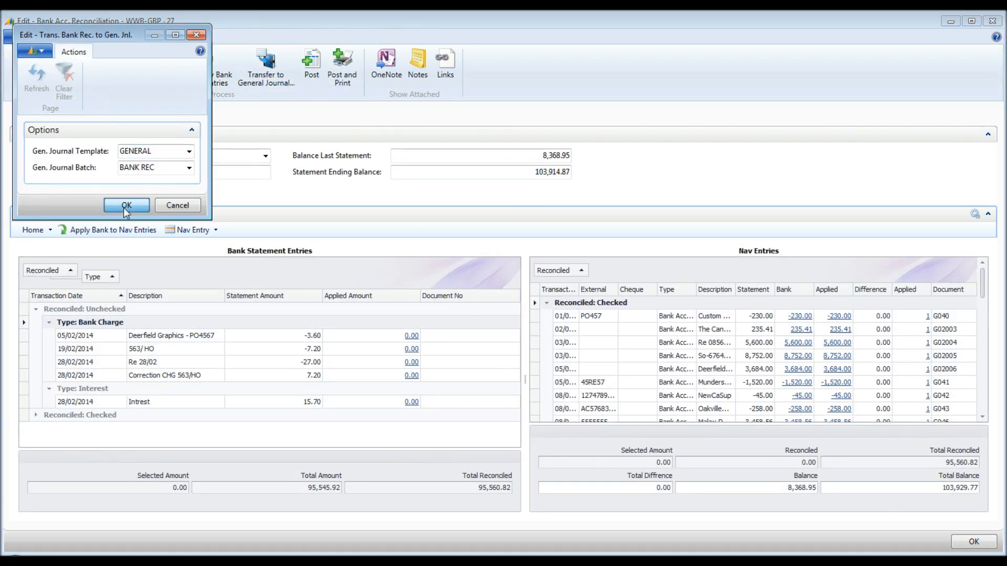
{"action": "left_click", "coordinate": [126, 205]}
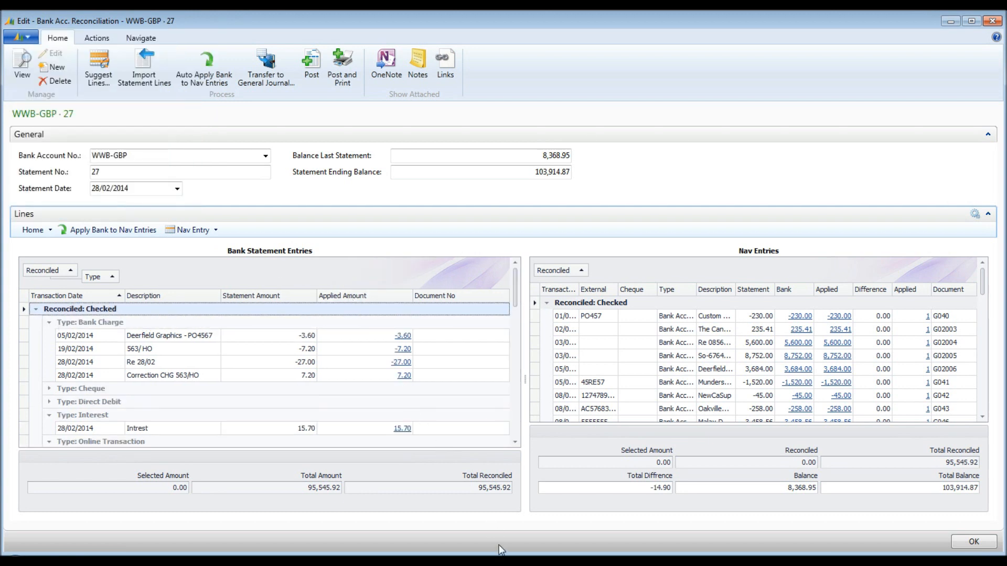
{"action": "left_click", "coordinate": [972, 541]}
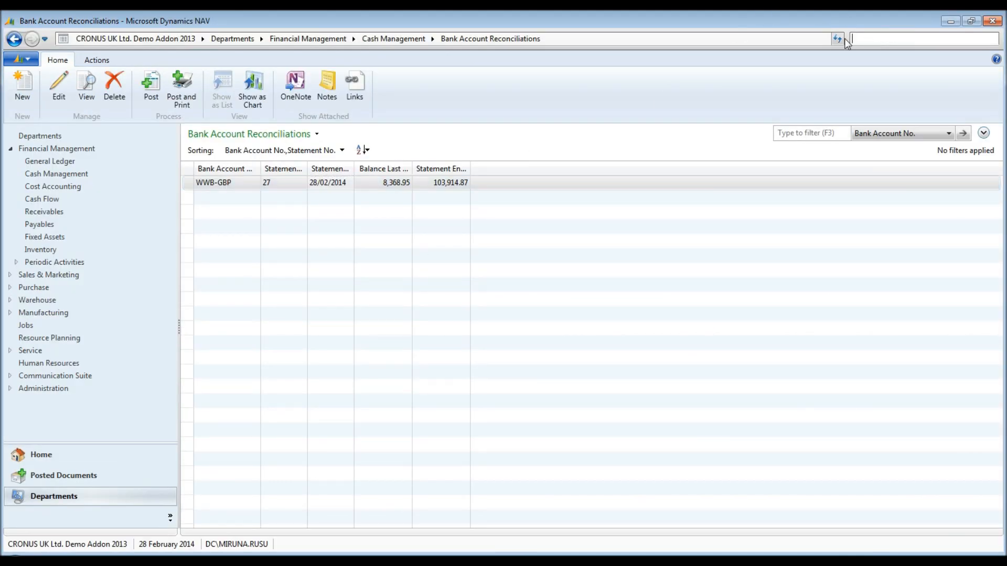
- In the General Journal, balance the charge lines to Bank Charges 9220 and interest to 9210
{"action": "type", "text": "g"}
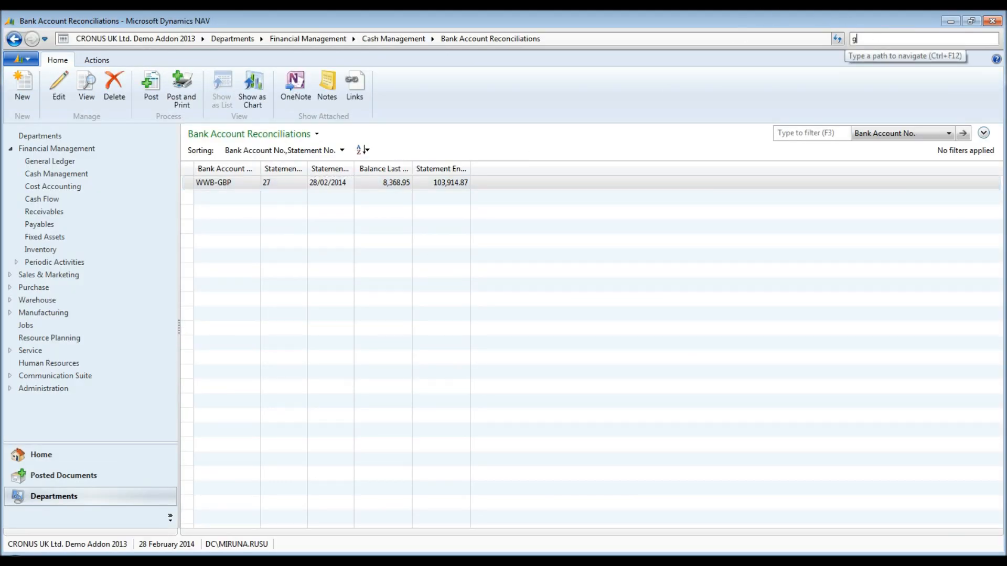
{"action": "type", "text": "en"}
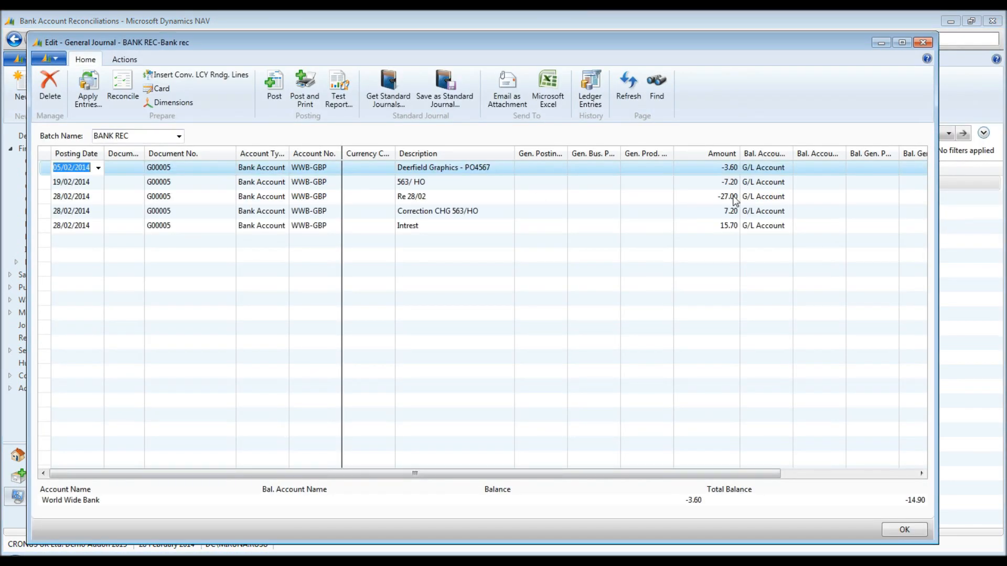
{"action": "left_click", "coordinate": [839, 167]}
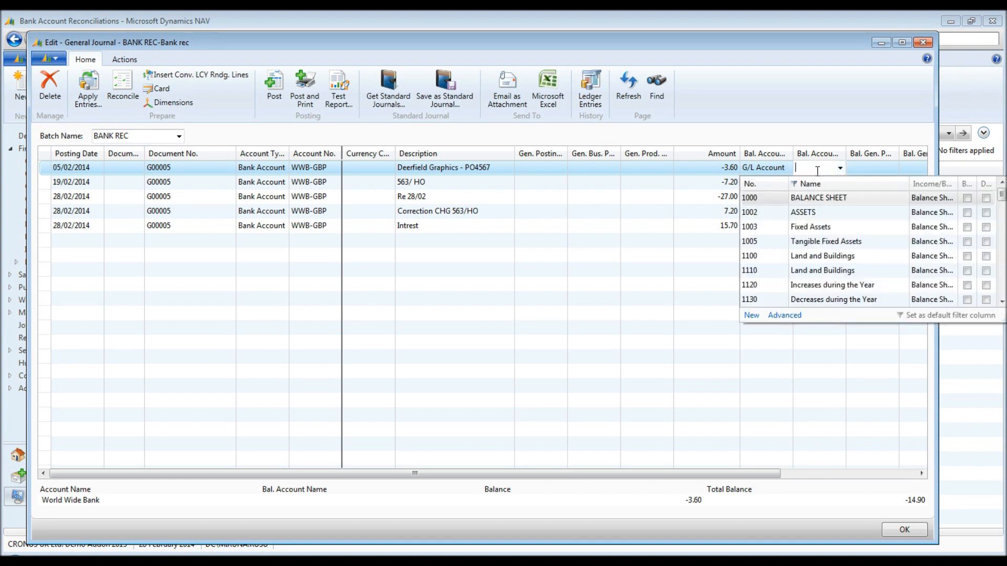
{"action": "type", "text": "bank ch"}
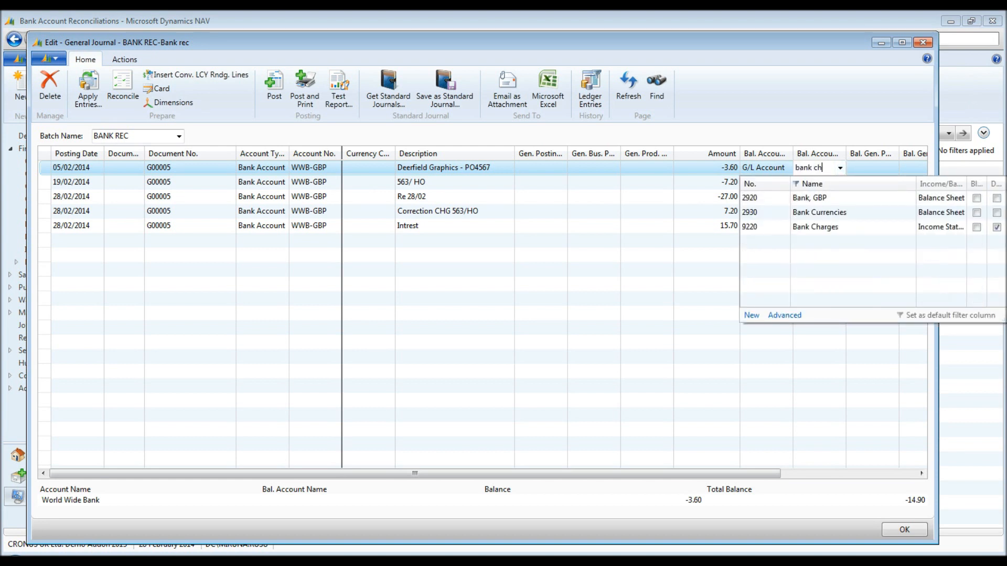
{"action": "left_click", "coordinate": [815, 227]}
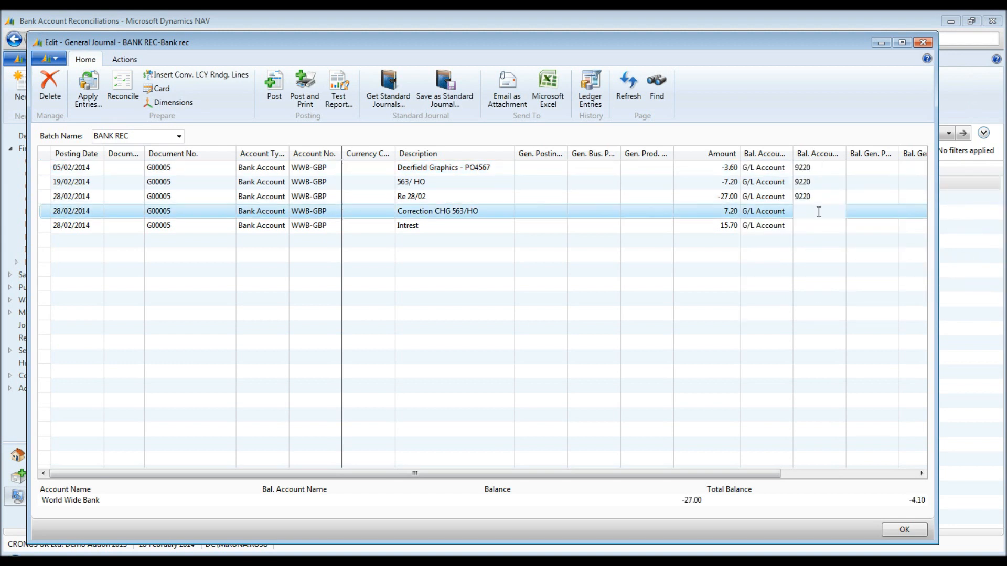
{"action": "left_click", "coordinate": [818, 225]}
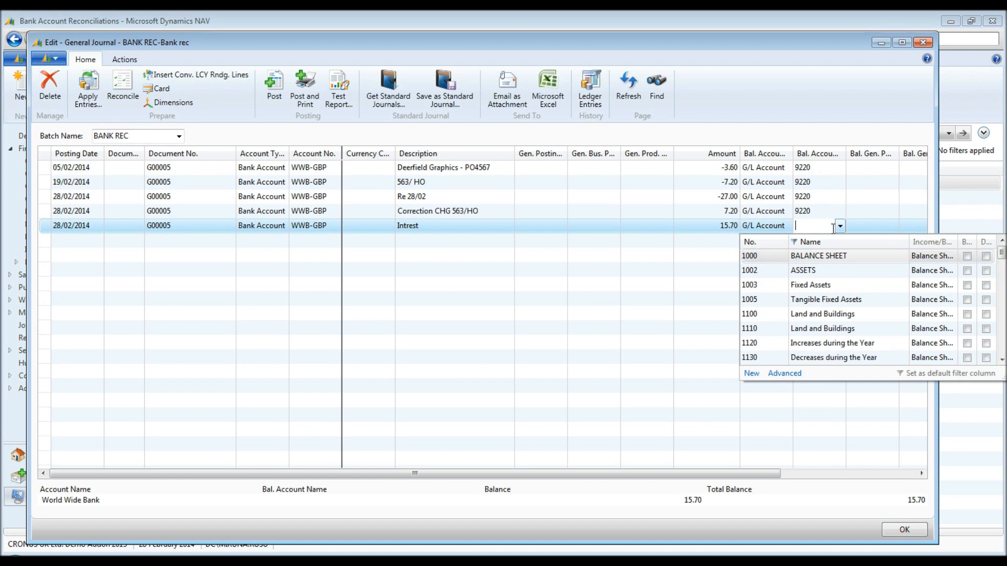
{"action": "type", "text": "inter"}
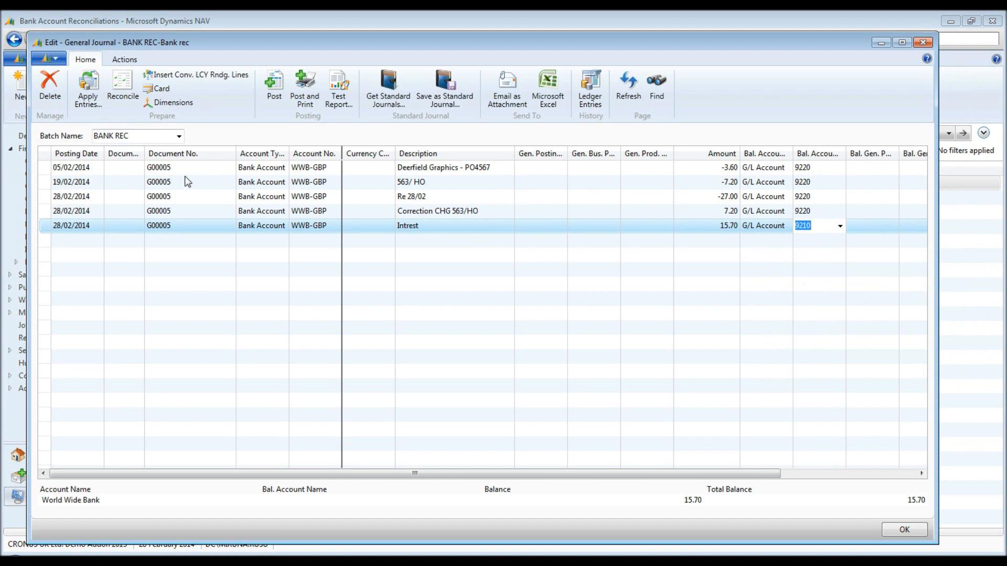
- Post the BANK REC journal lines and close the emptied journal
{"action": "left_click", "coordinate": [273, 87]}
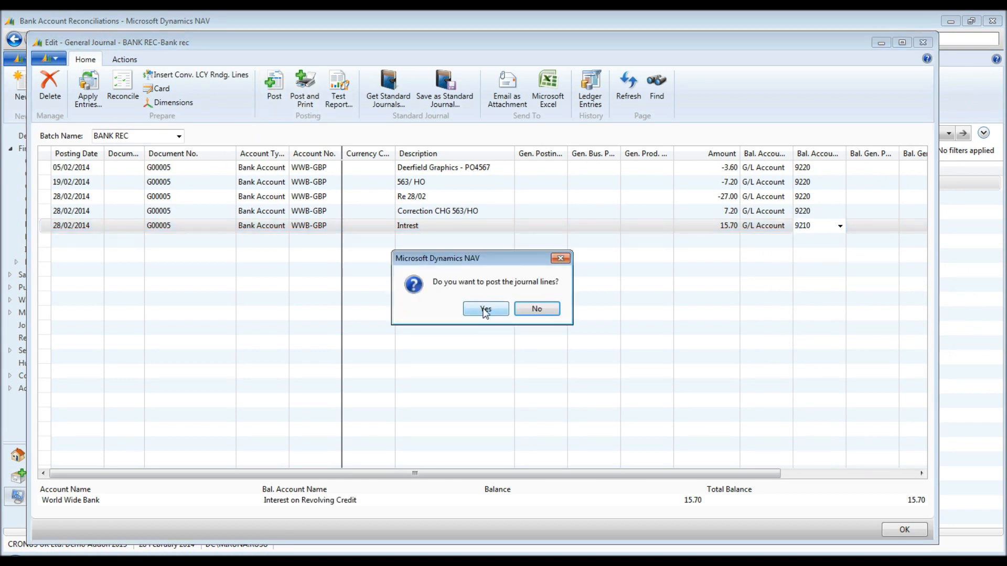
{"action": "left_click", "coordinate": [484, 308]}
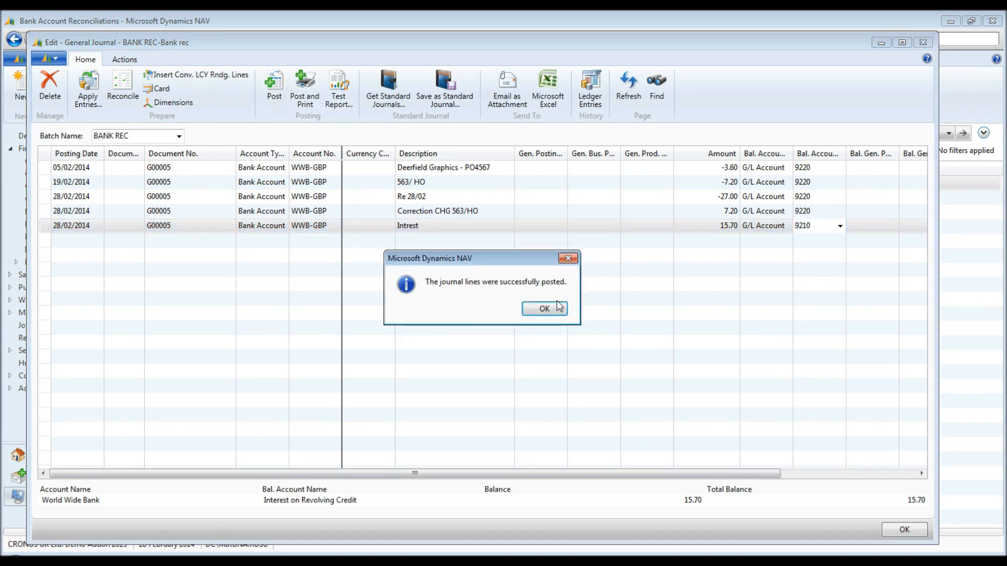
{"action": "left_click", "coordinate": [543, 308]}
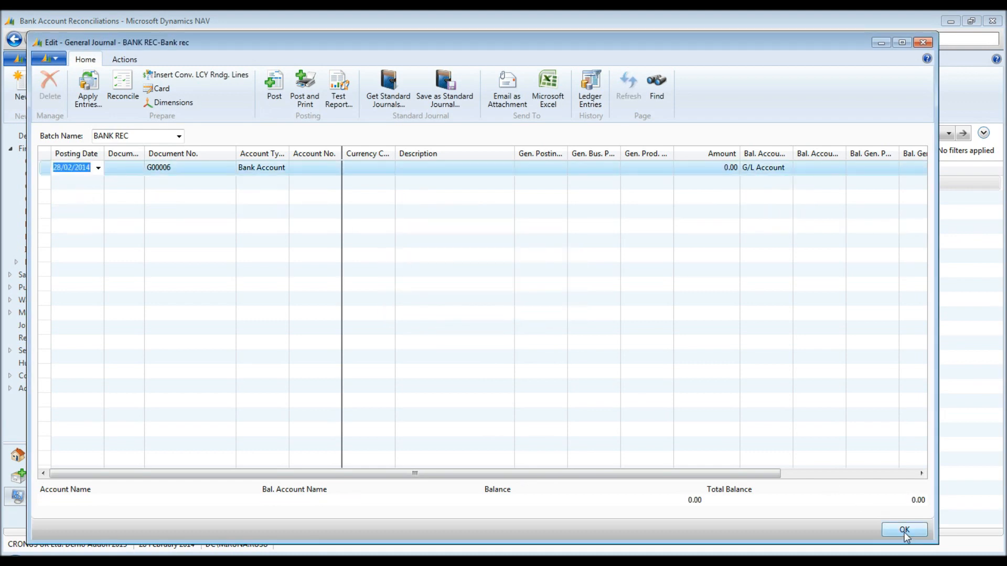
{"action": "left_click", "coordinate": [903, 529]}
{"action": "type", "text": "gen"}
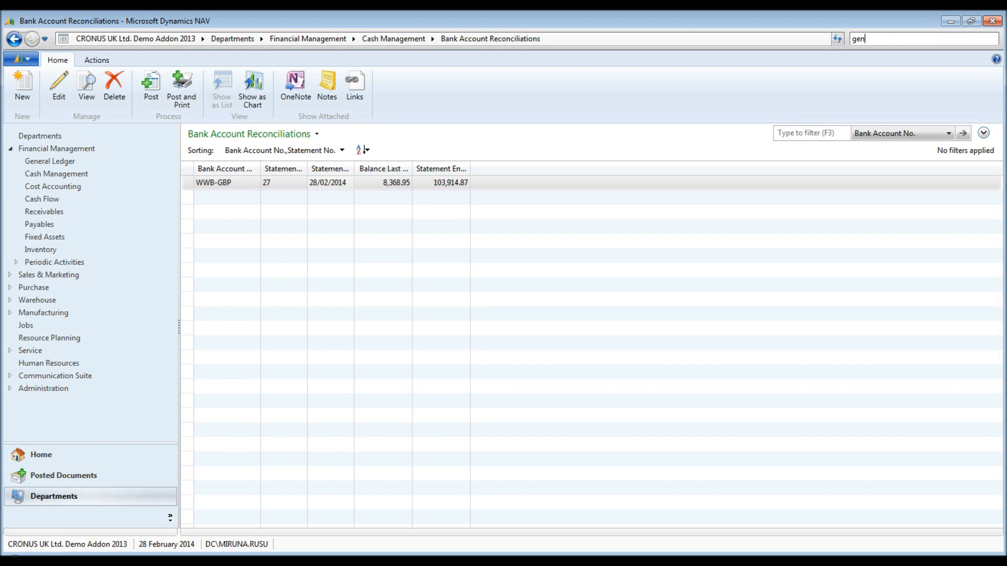
- Post the WWB-GBP statement 27 reconciliation and confirm, clearing the open reconciliations list
{"action": "double_click", "coordinate": [213, 182]}
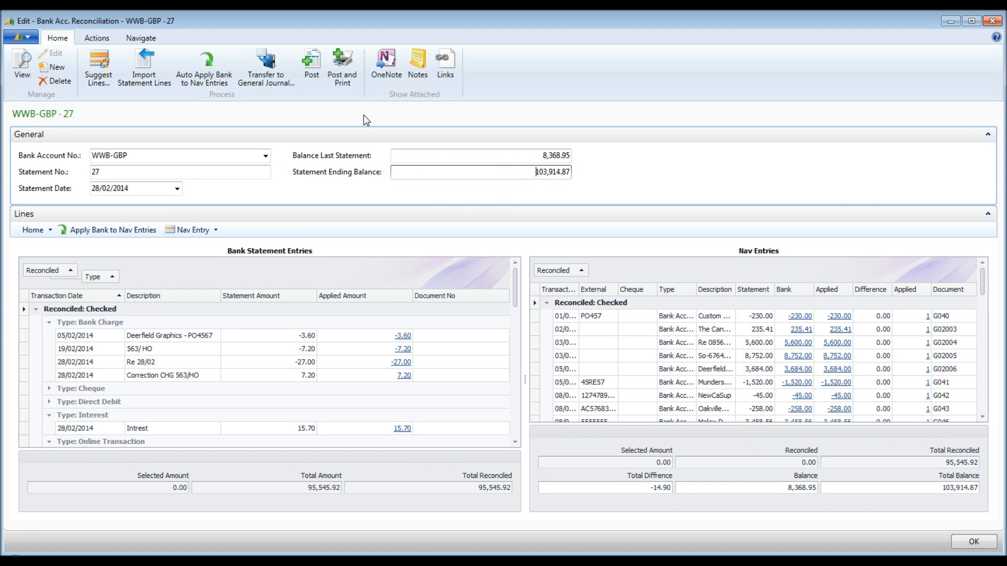
{"action": "left_click", "coordinate": [310, 64]}
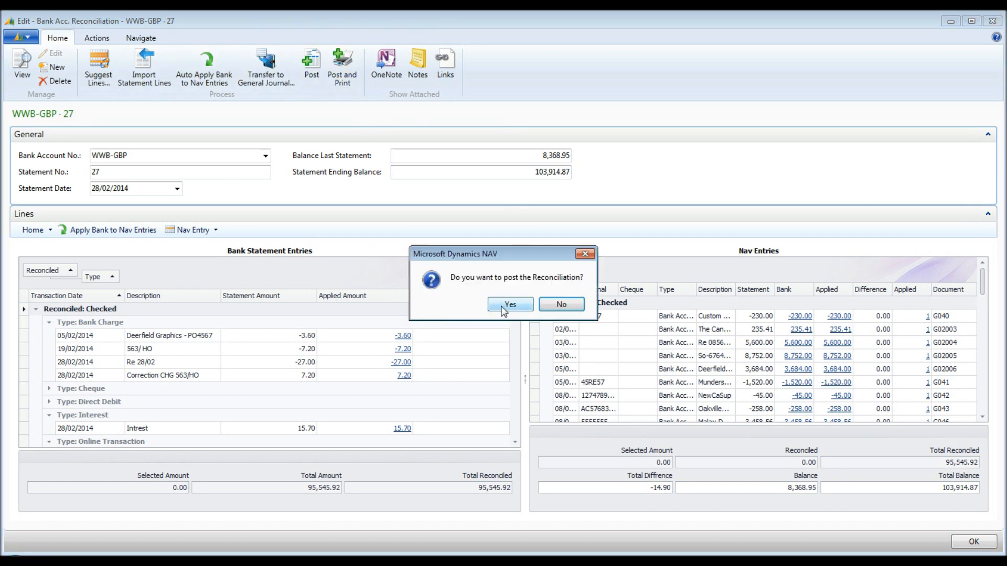
{"action": "left_click", "coordinate": [509, 304]}
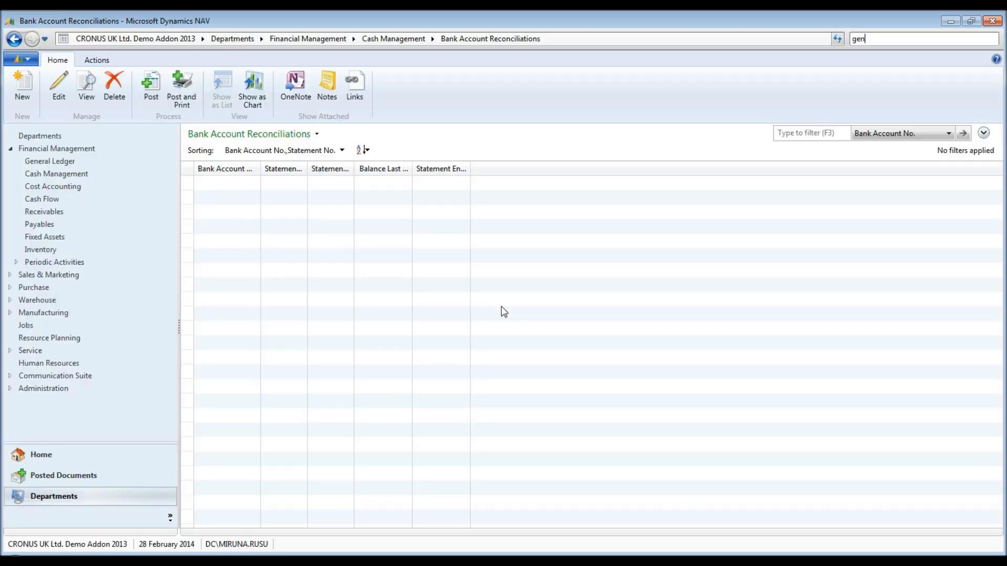